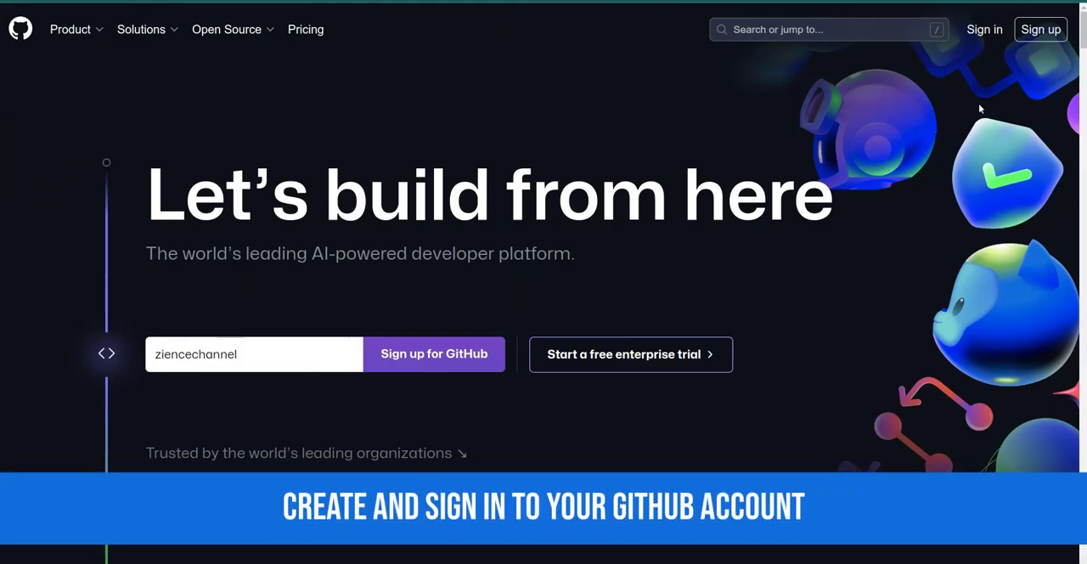
Step: Sign in to the GitHub account and open its repositories list
left_click(984, 29)
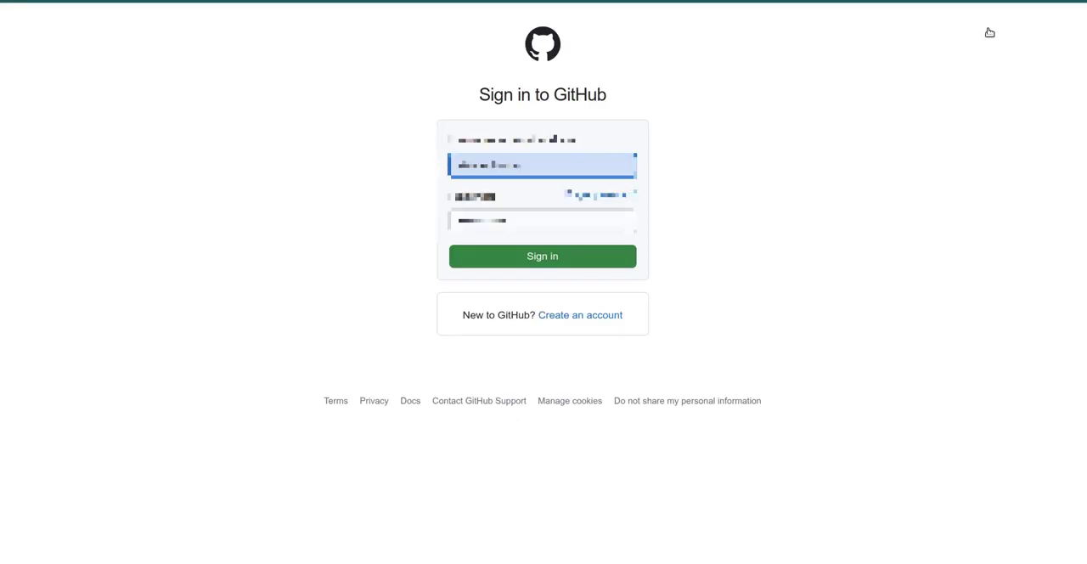
left_click(542, 256)
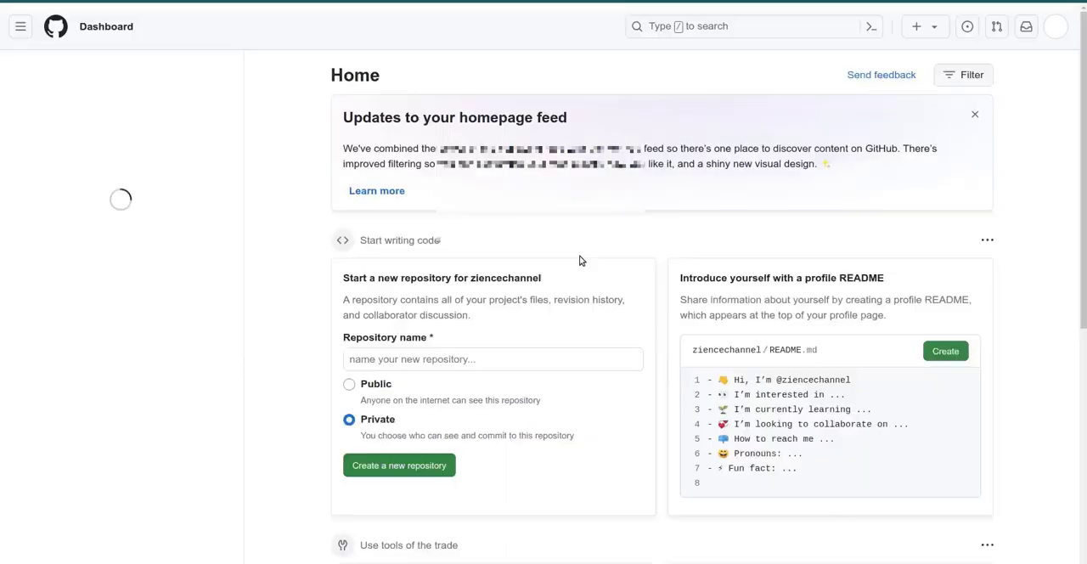
left_click(1055, 26)
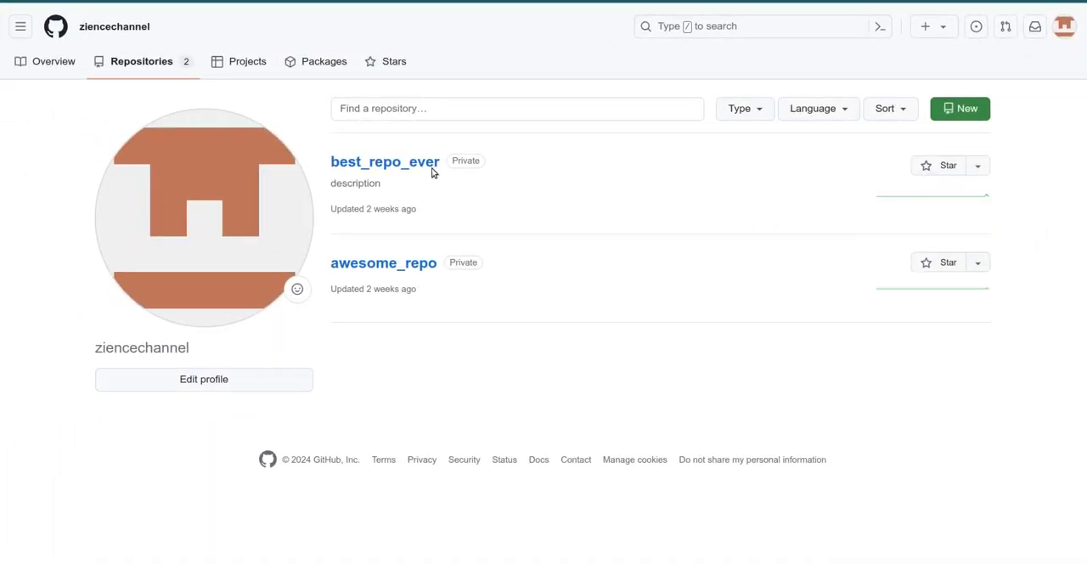
mouse_move(498, 247)
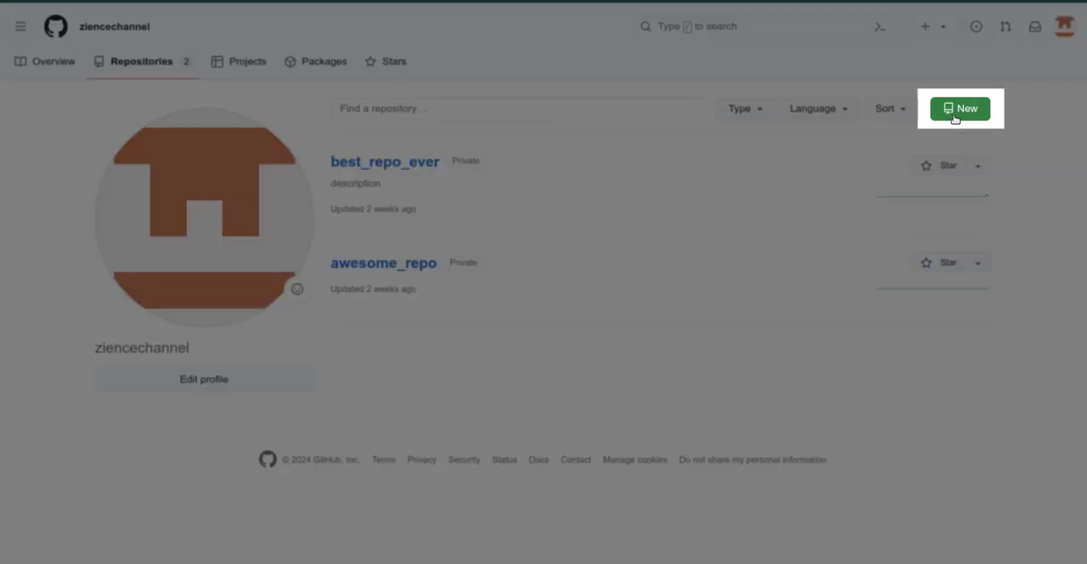
Step: Create private repository new_repo with description 'some description' and an initial README
left_click(960, 108)
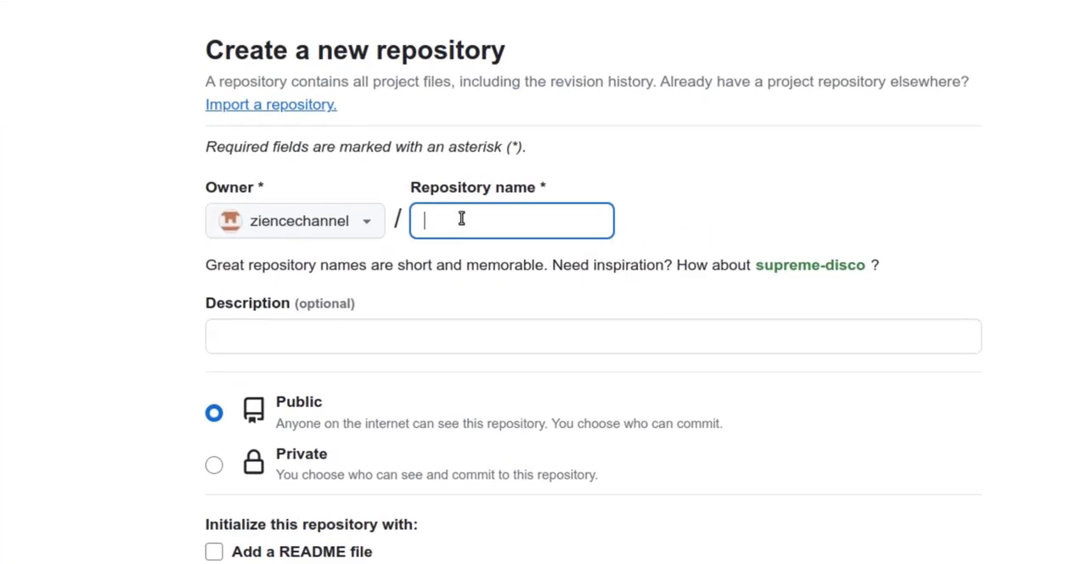
type("new_repo")
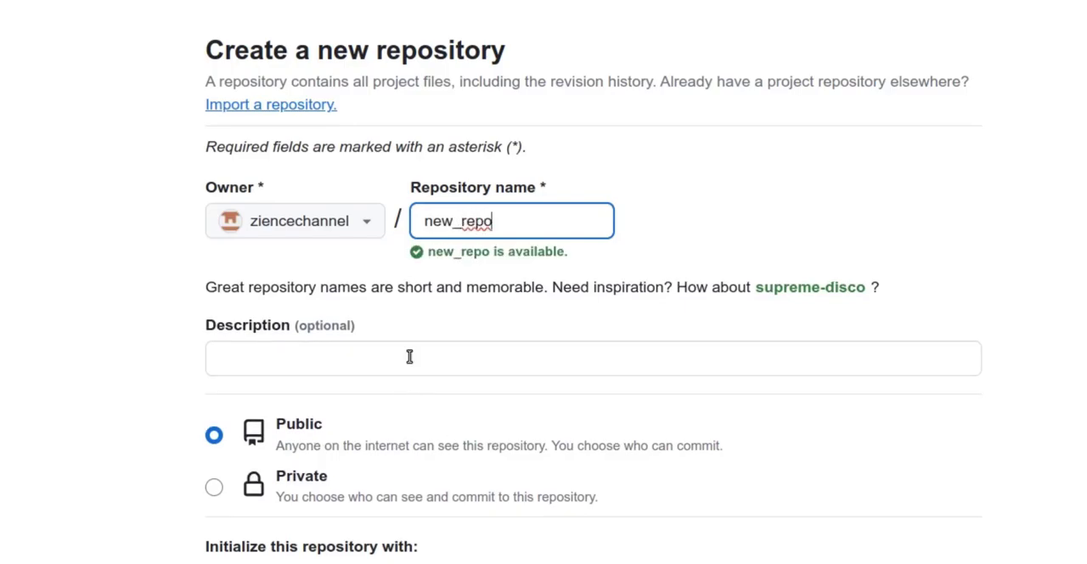
type("some description")
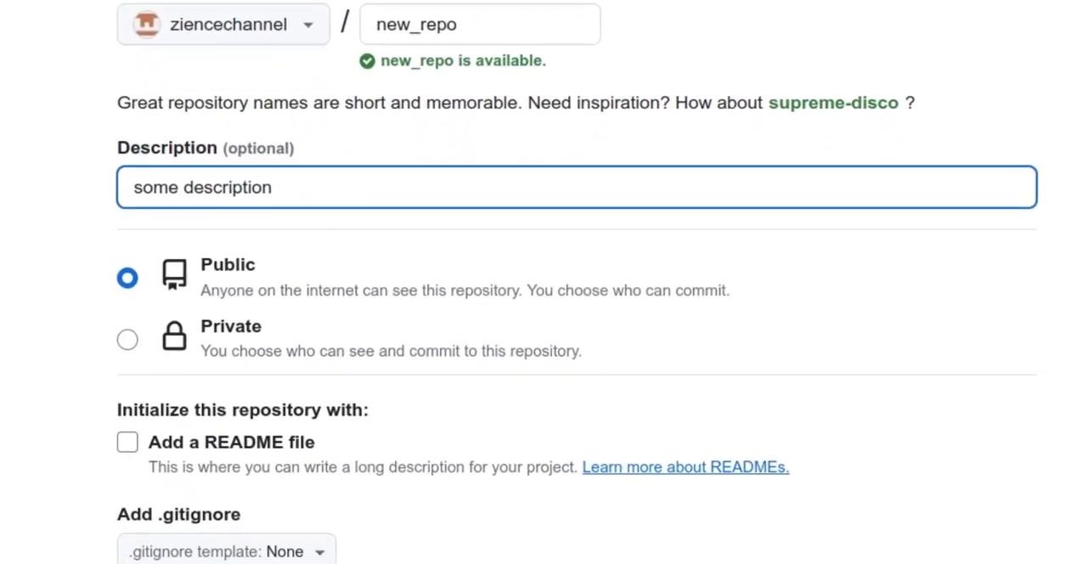
left_click(126, 334)
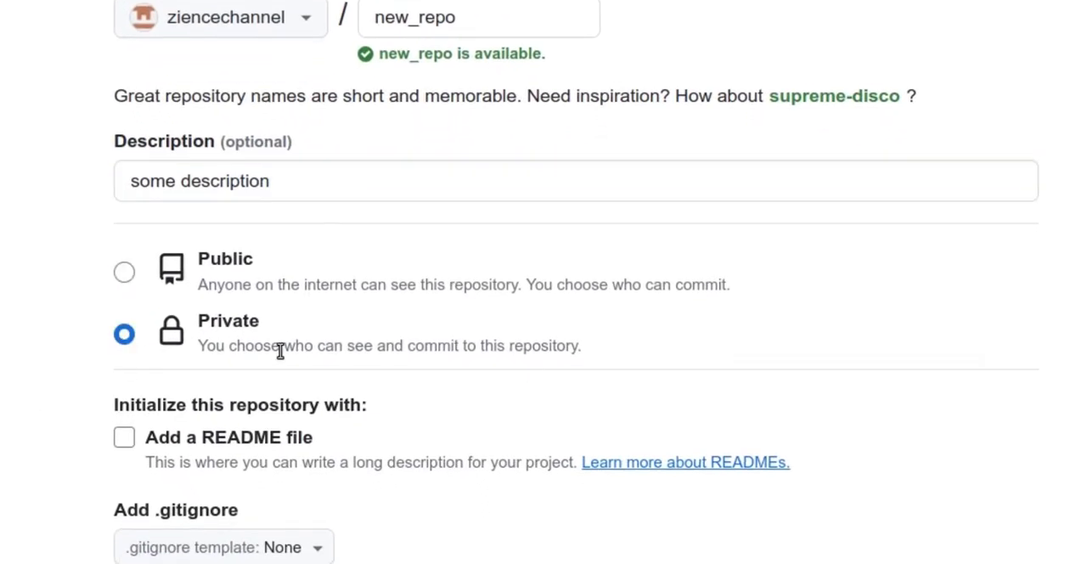
scroll("down", 3)
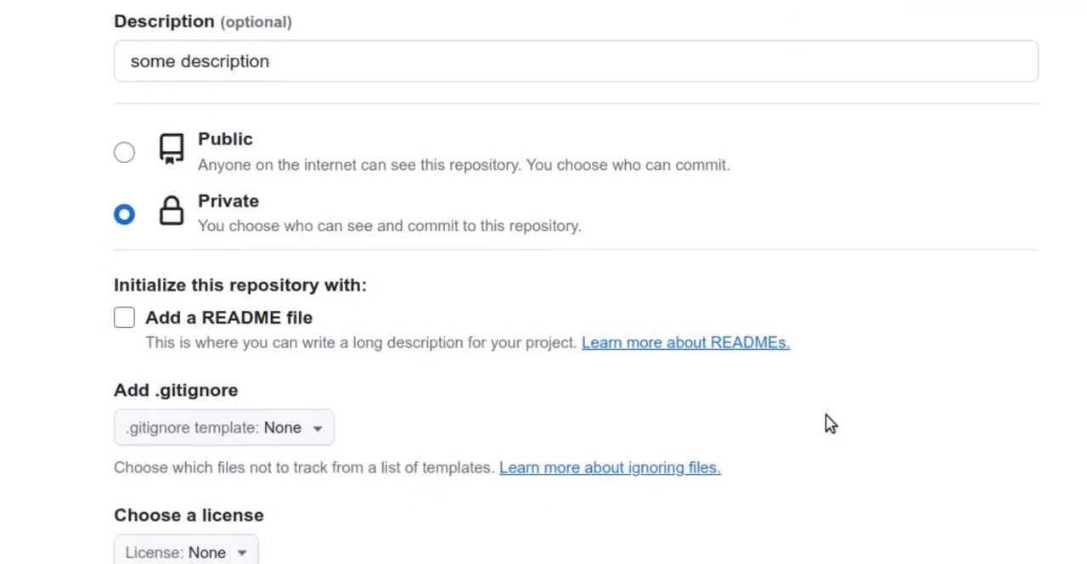
left_click(123, 316)
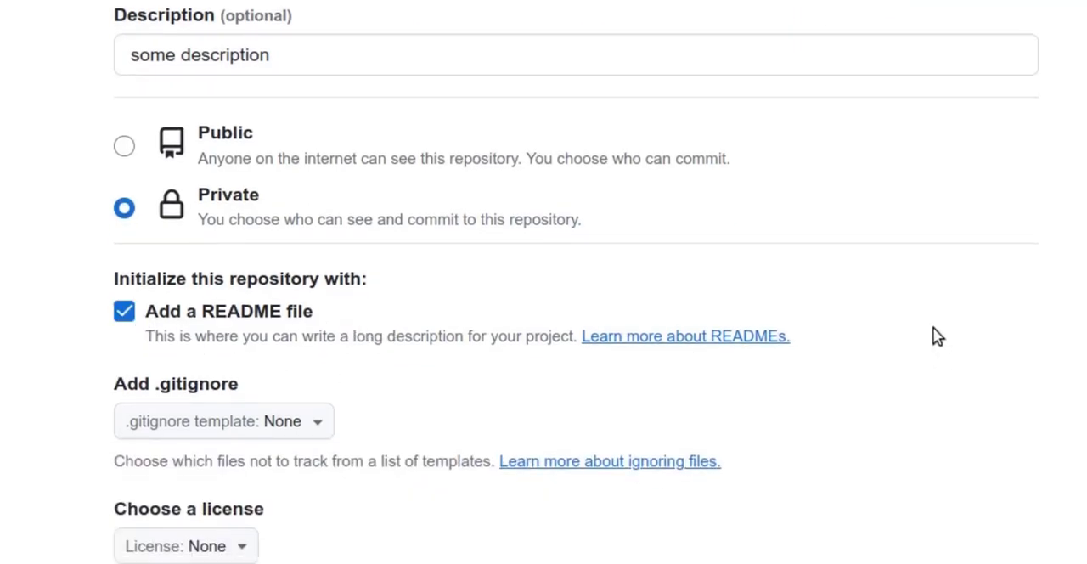
scroll("down", 3)
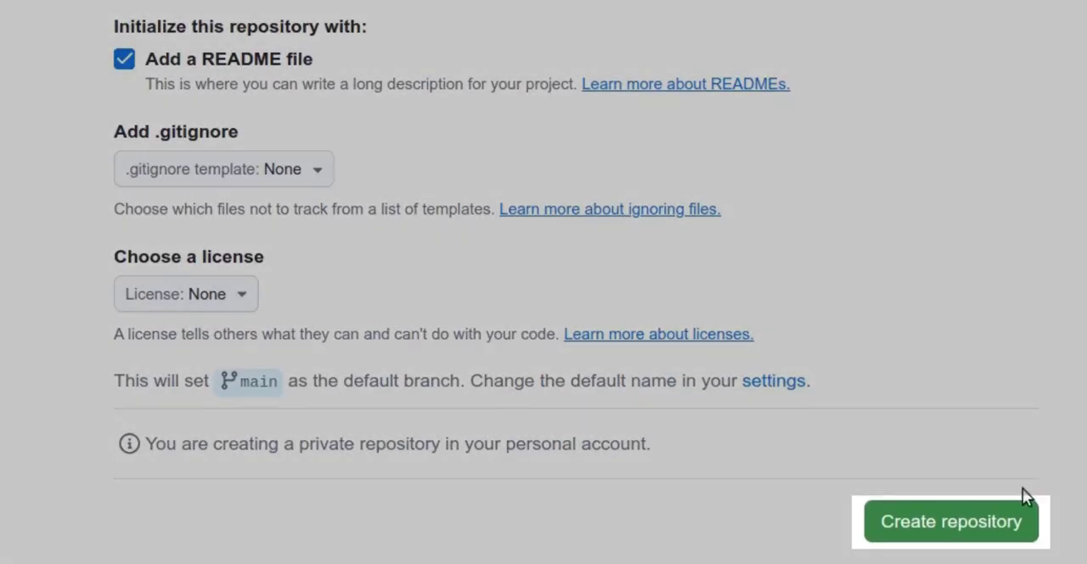
left_click(949, 520)
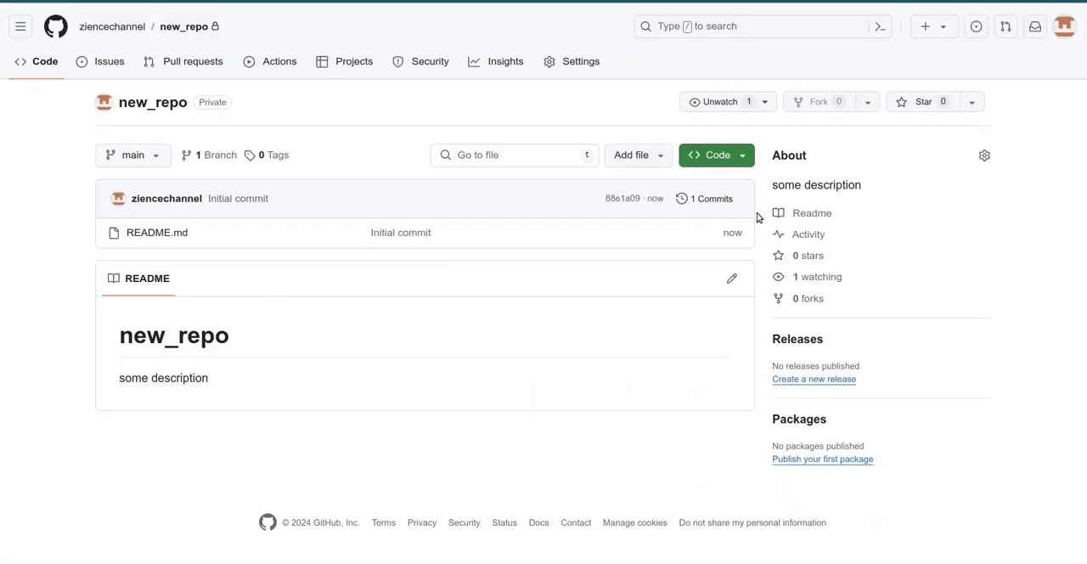
Step: Show new_repo's HTTPS clone URL from the Code menu
left_click(716, 154)
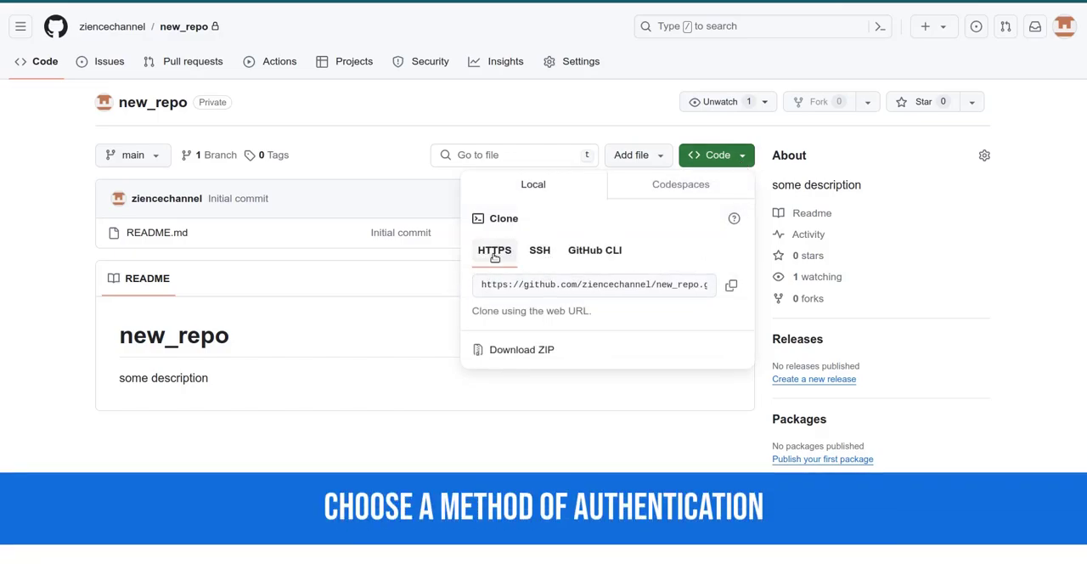
left_click(731, 285)
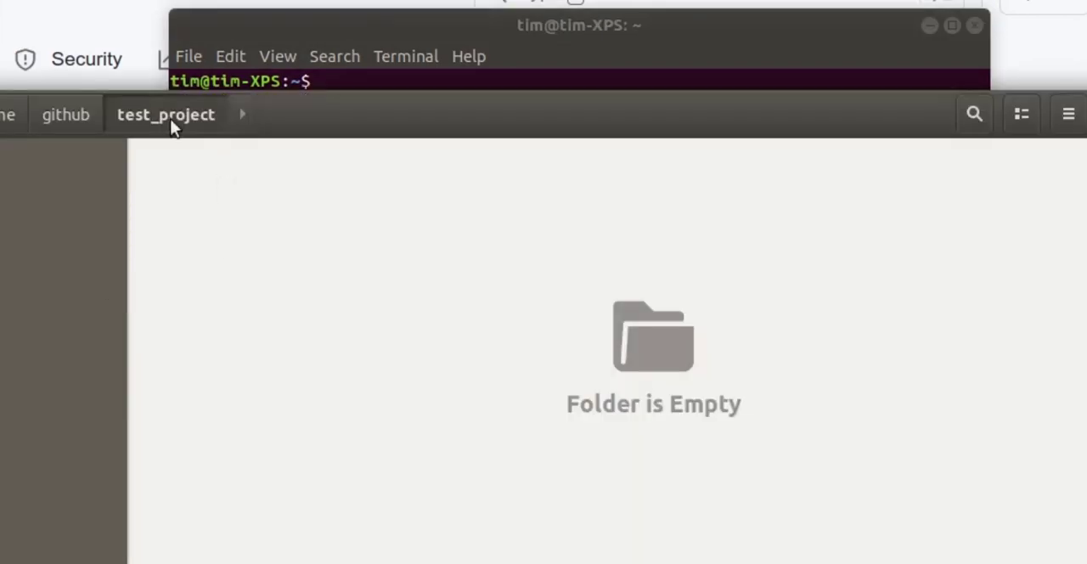
mouse_move(525, 26)
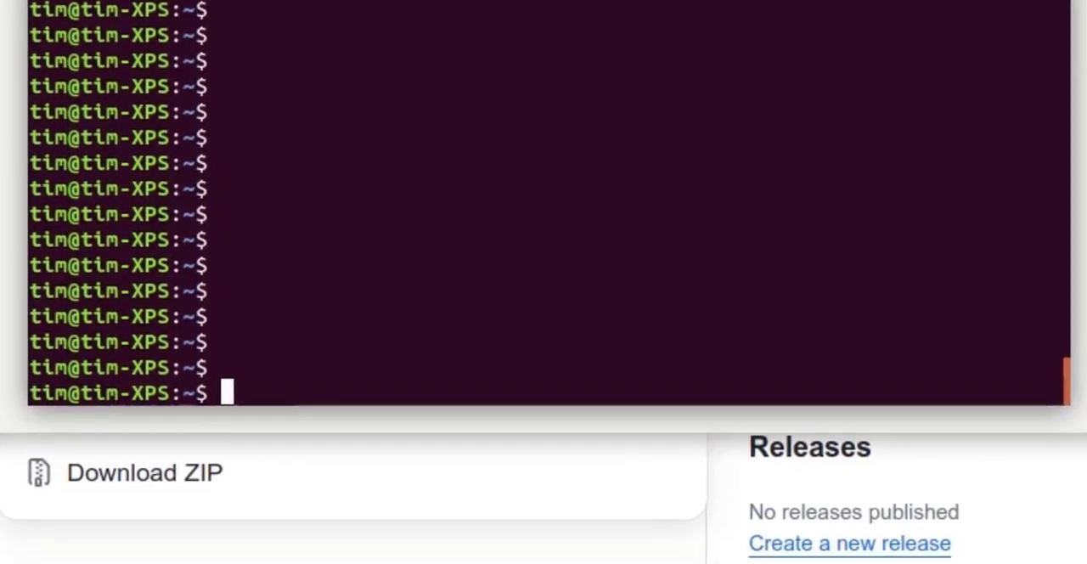
Step: Go to github/test_project and git clone new_repo over HTTPS, entering username ziencechannel
type("cd")
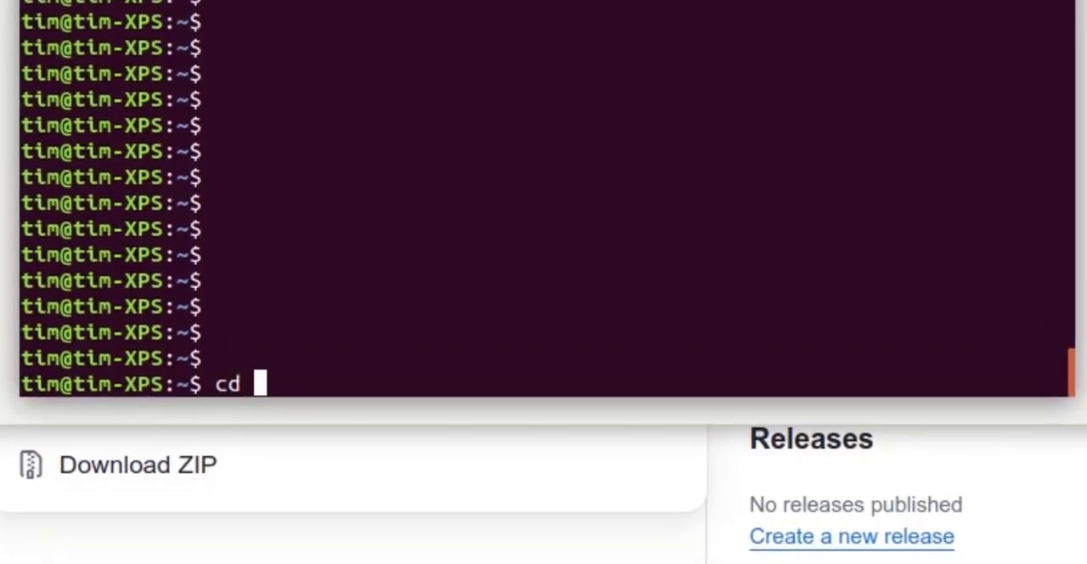
type("github/test_project/")
type("ls")
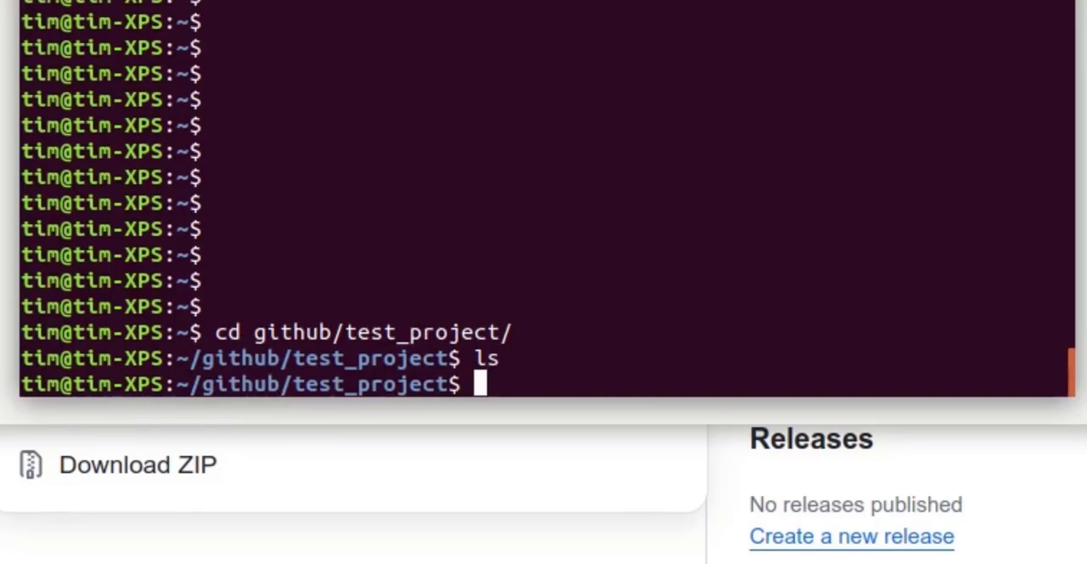
type("git")
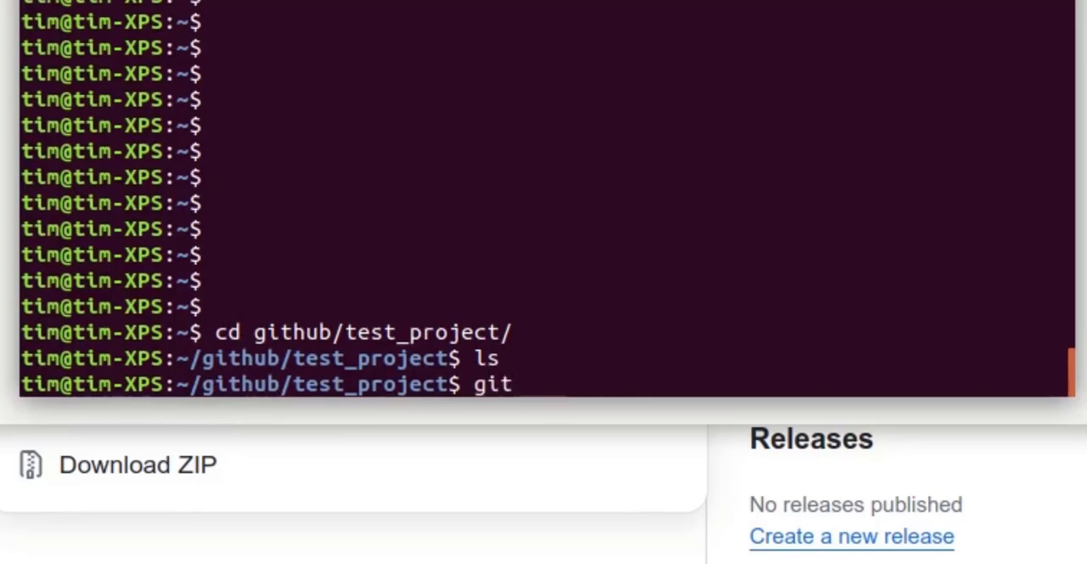
type("clone https://github.com/")
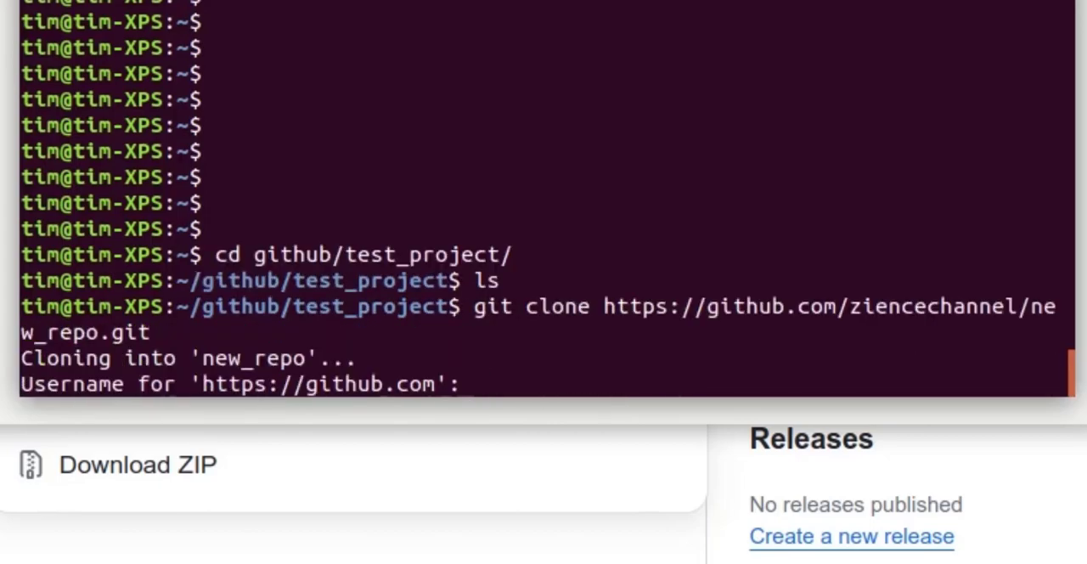
type("zien")
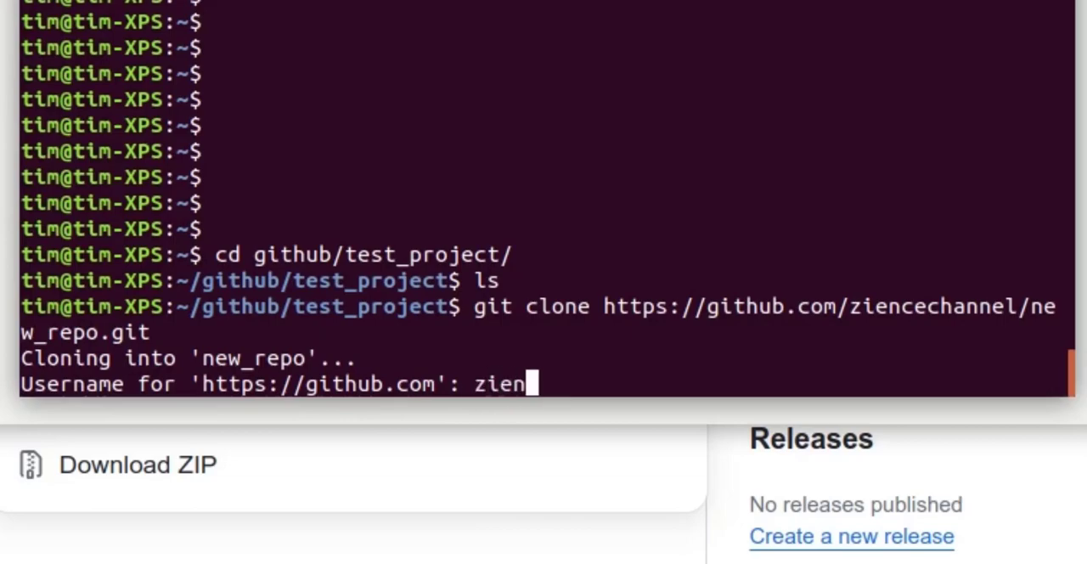
type("cechannel")
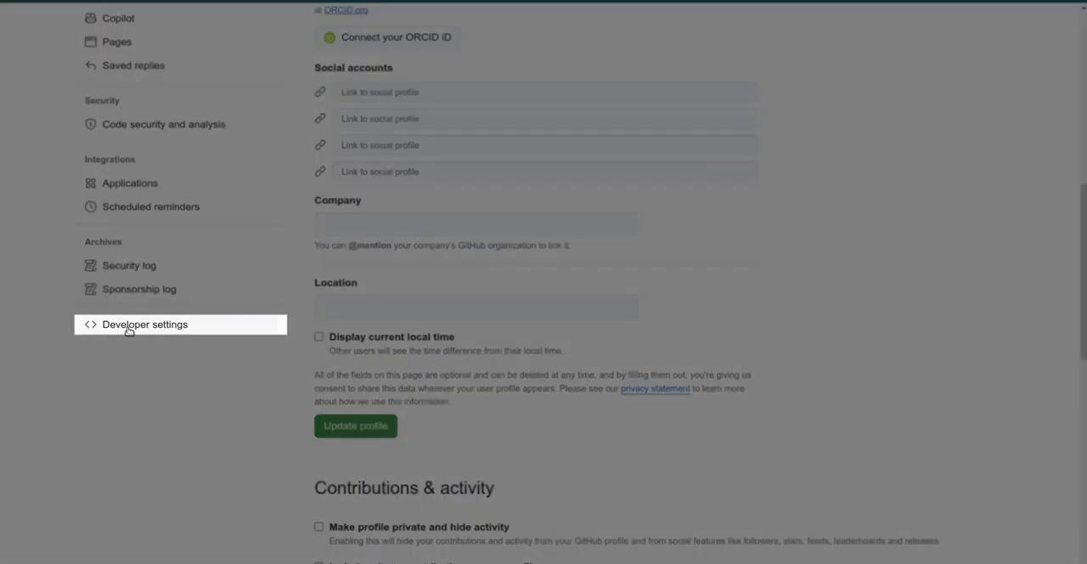
Step: Start a new classic personal access token under Developer settings > Tokens (classic)
left_click(144, 324)
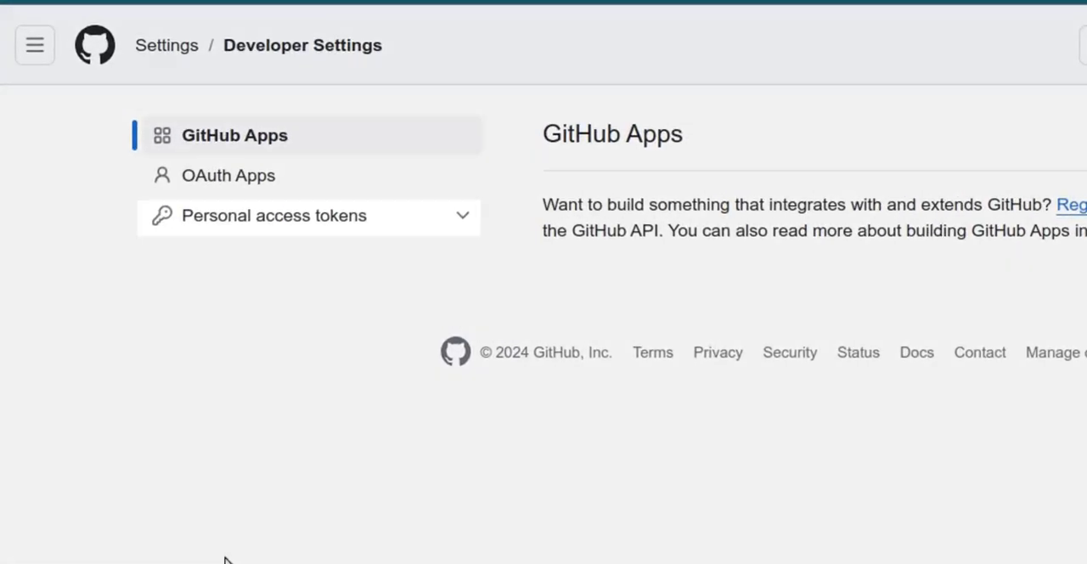
left_click(308, 215)
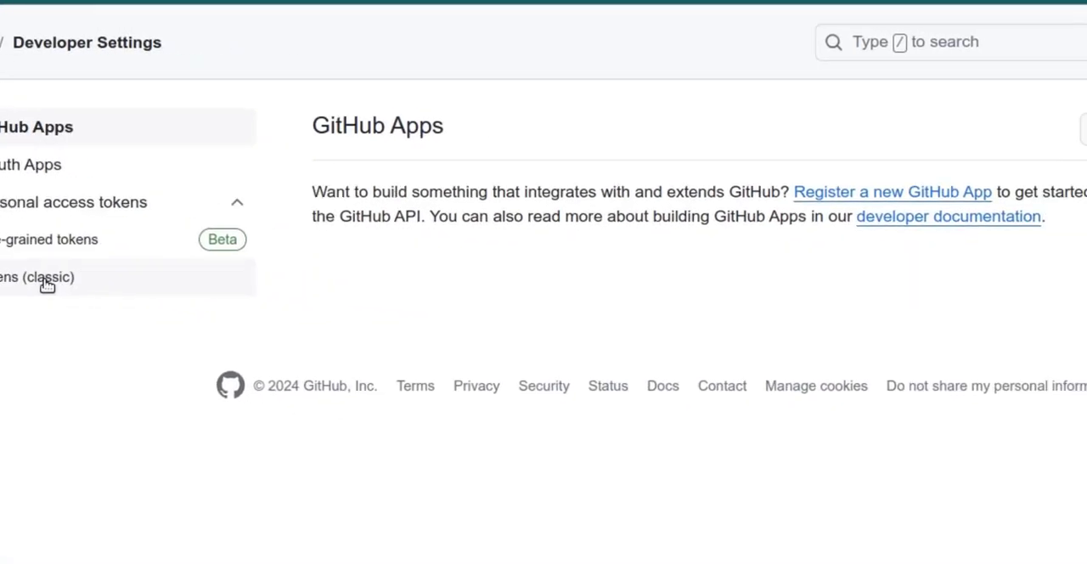
left_click(42, 277)
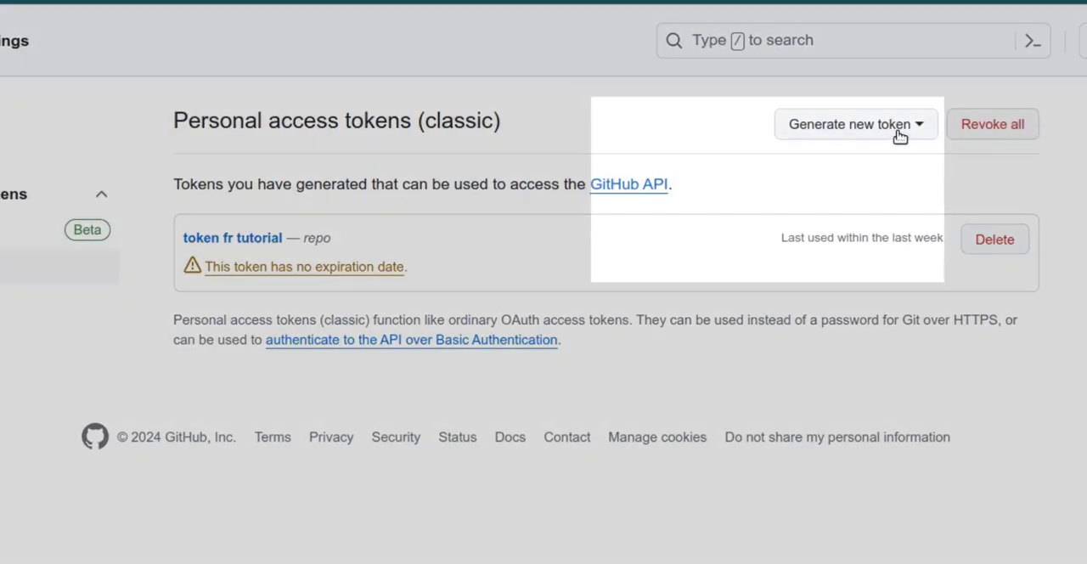
left_click(853, 124)
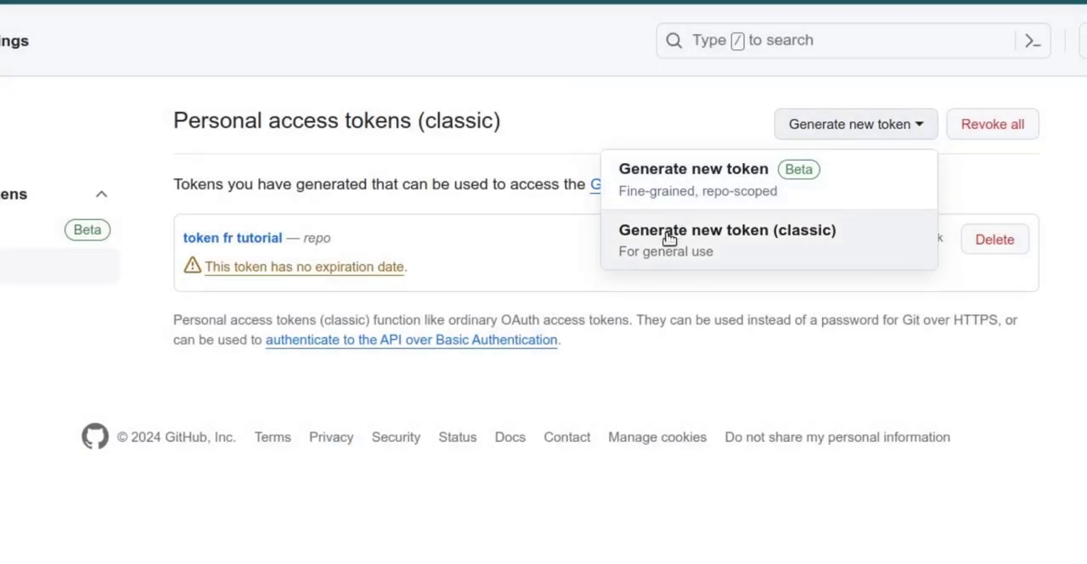
left_click(727, 230)
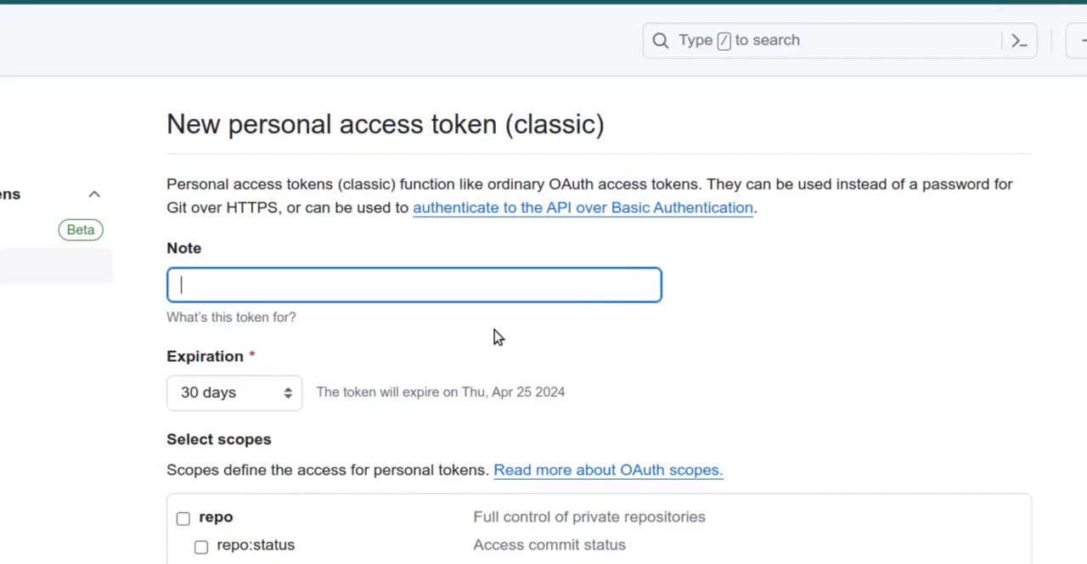
Step: Generate a classic token noted 'token' with repo scope and no expiration
type("token for tutoria")
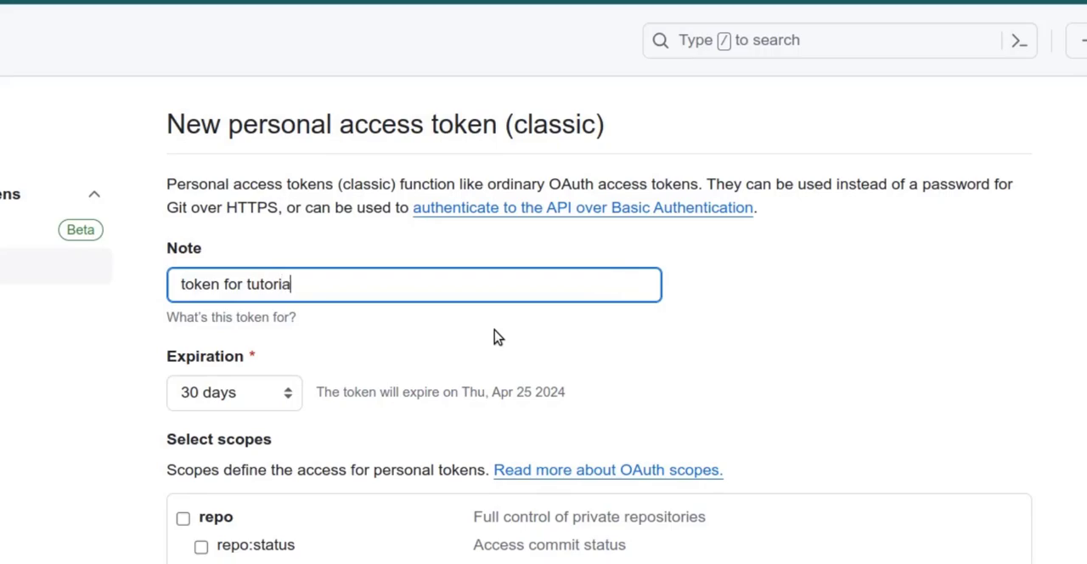
left_click(219, 392)
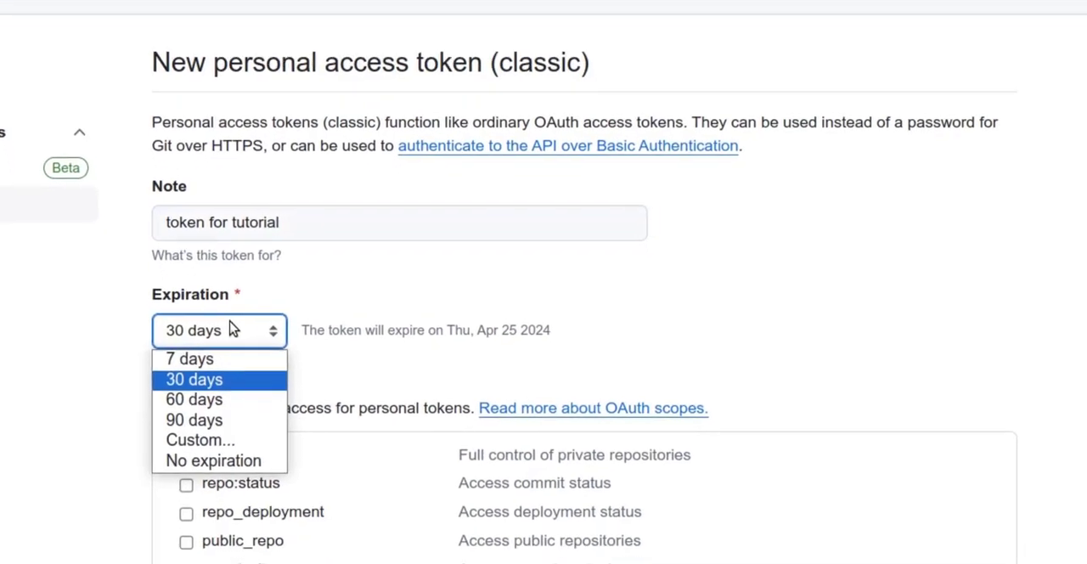
left_click(214, 460)
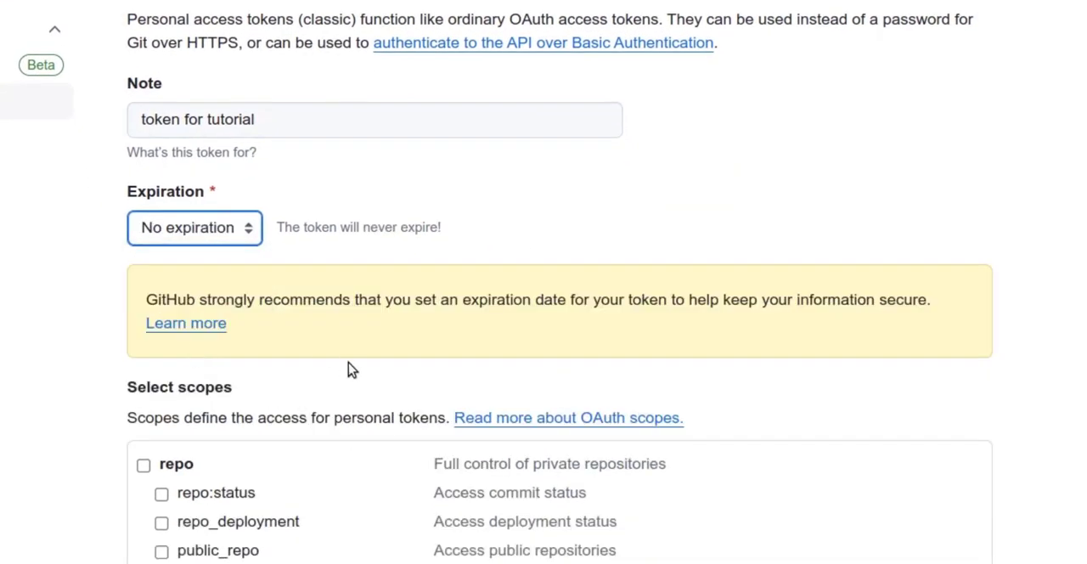
scroll("down", 3)
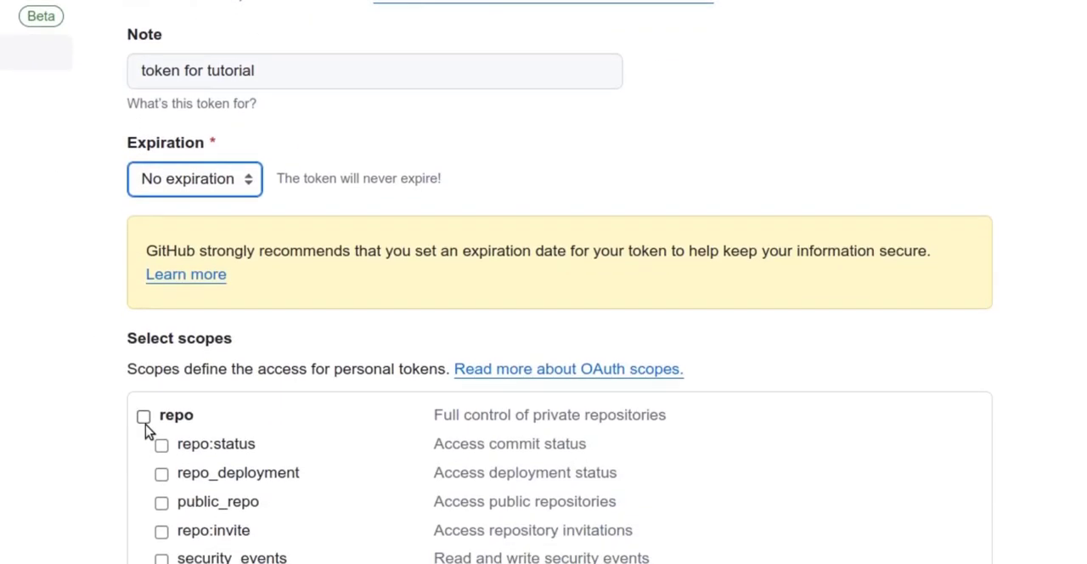
left_click(144, 417)
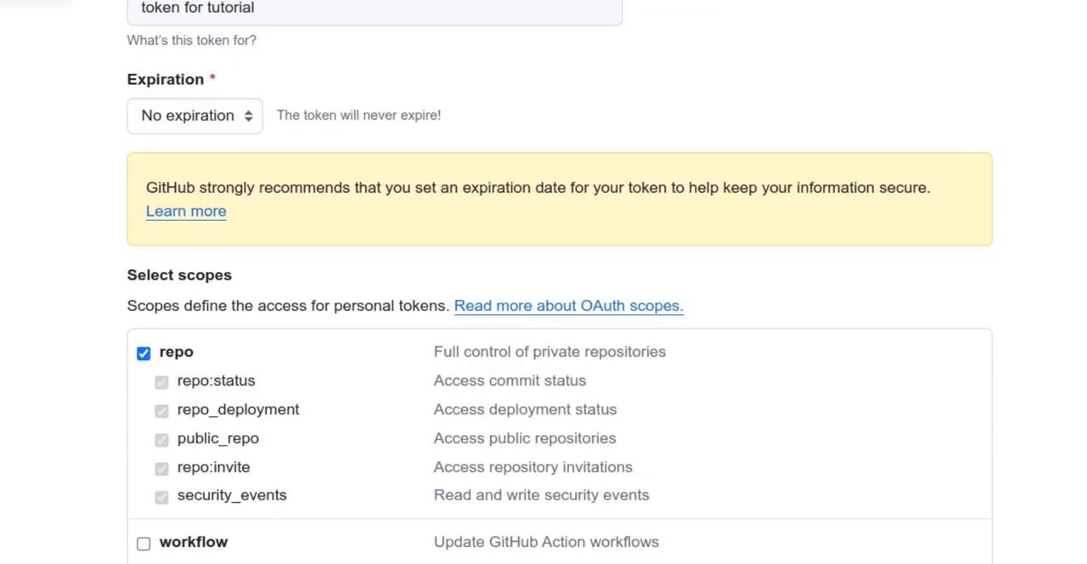
scroll("down", 3)
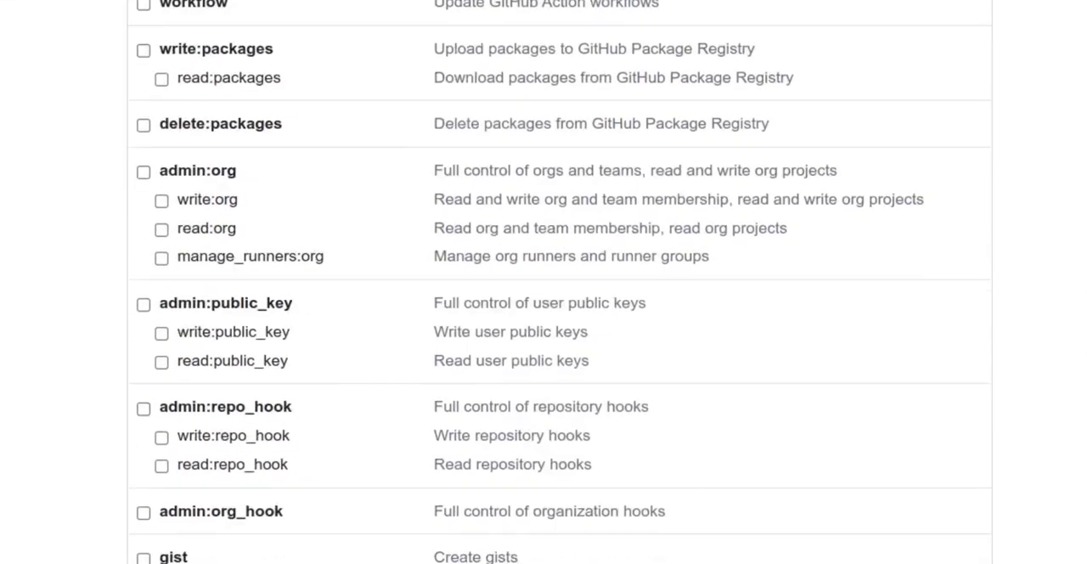
scroll("down", 3)
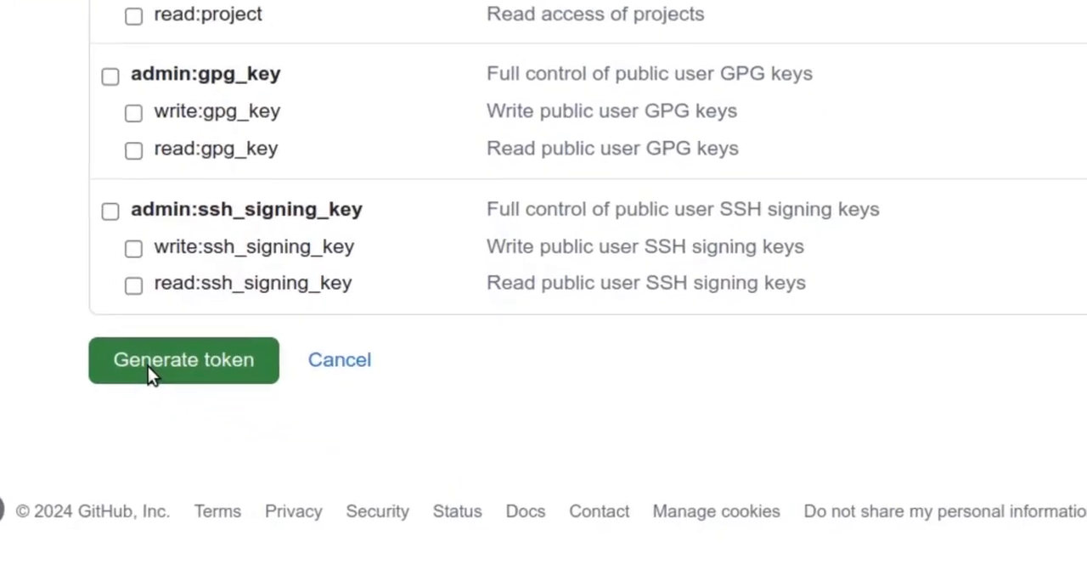
left_click(183, 359)
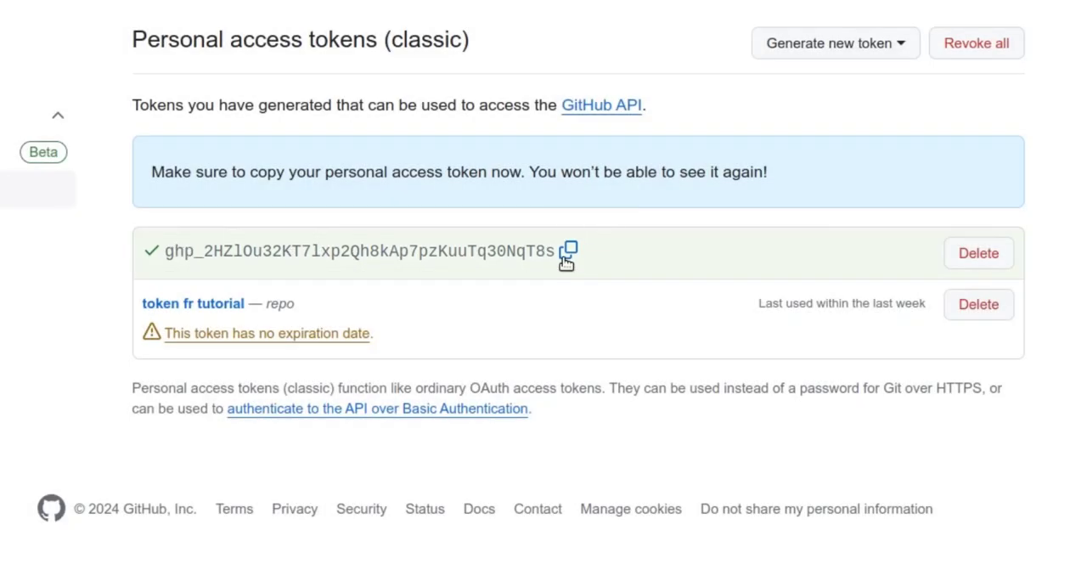
mouse_move(724, 270)
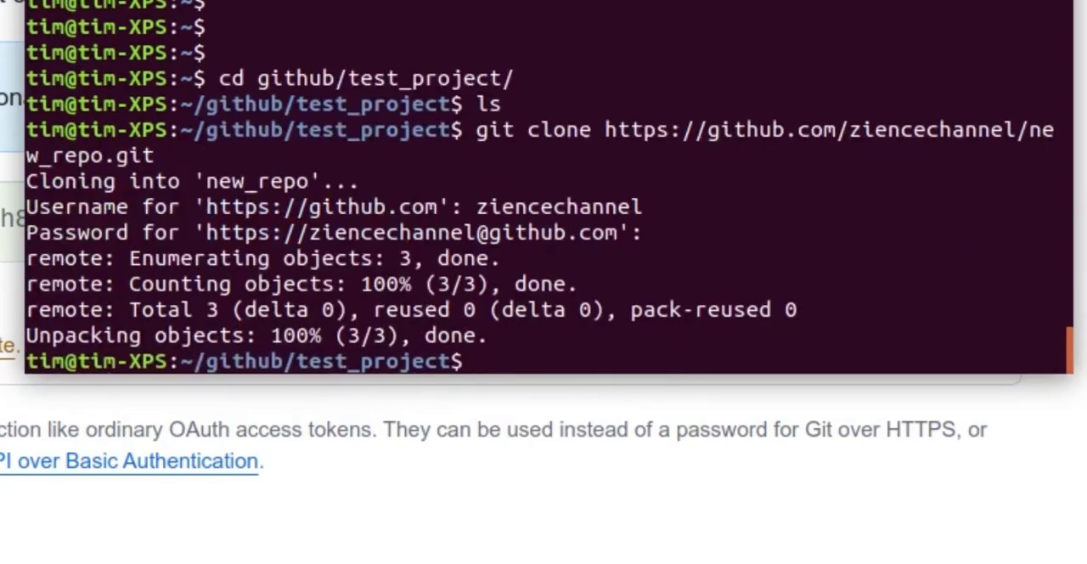
Step: Enter new_repo, view README.md with more, and open it using code README.md
type("ls")
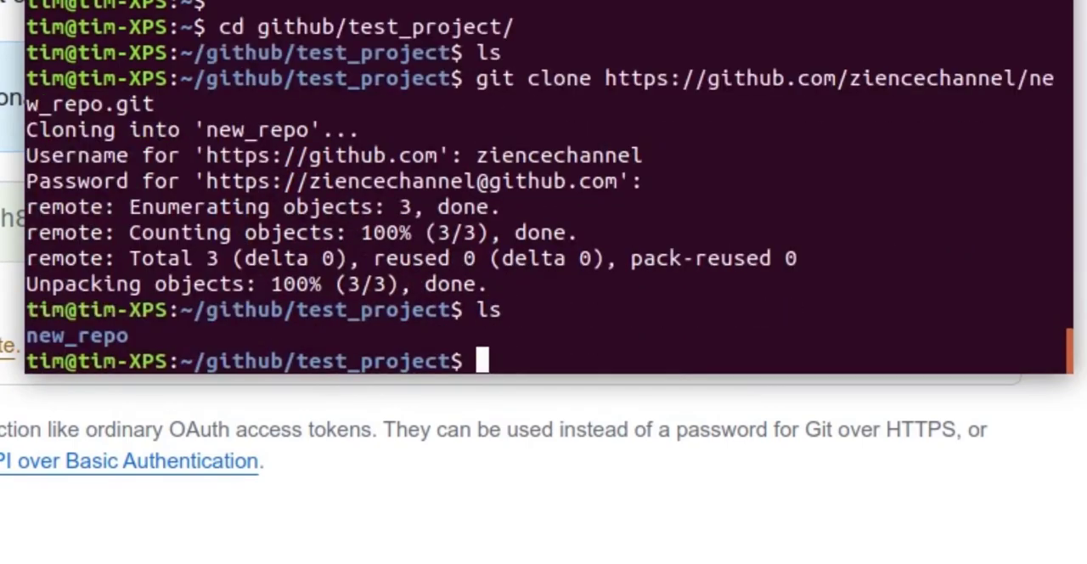
type("cd new_repo/")
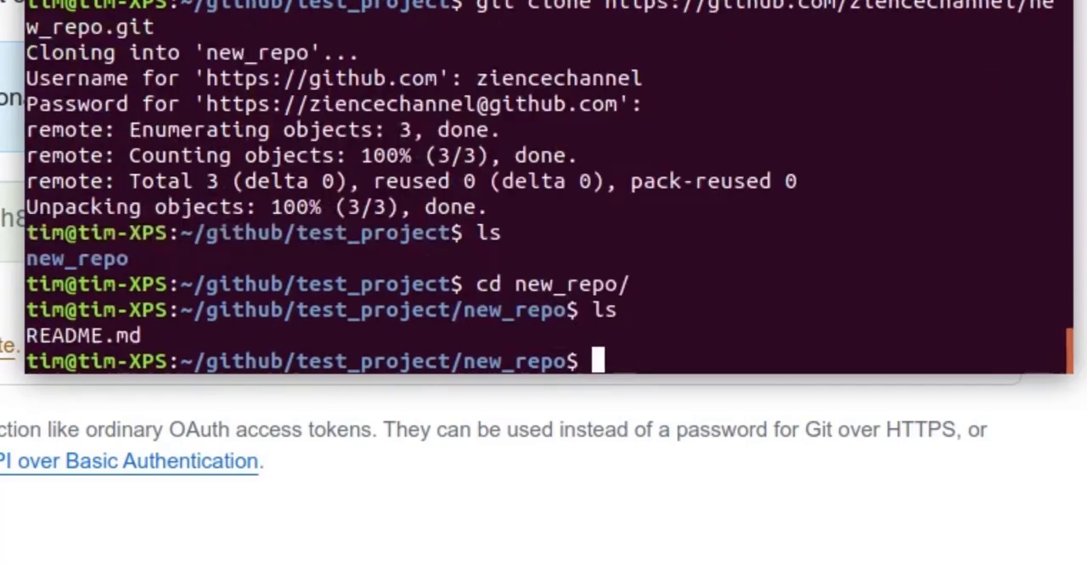
type("more README.md")
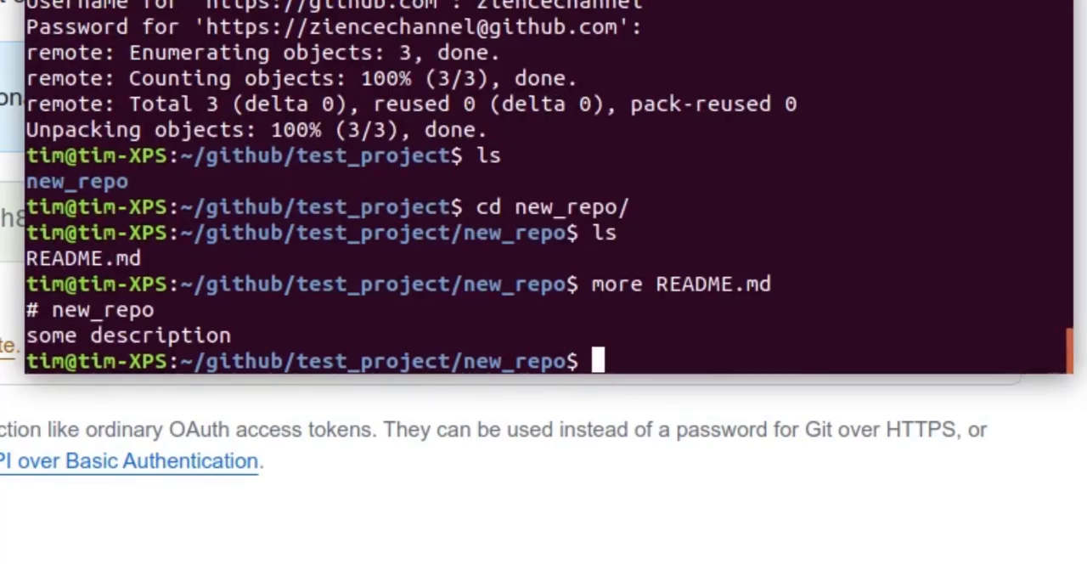
type("code R")
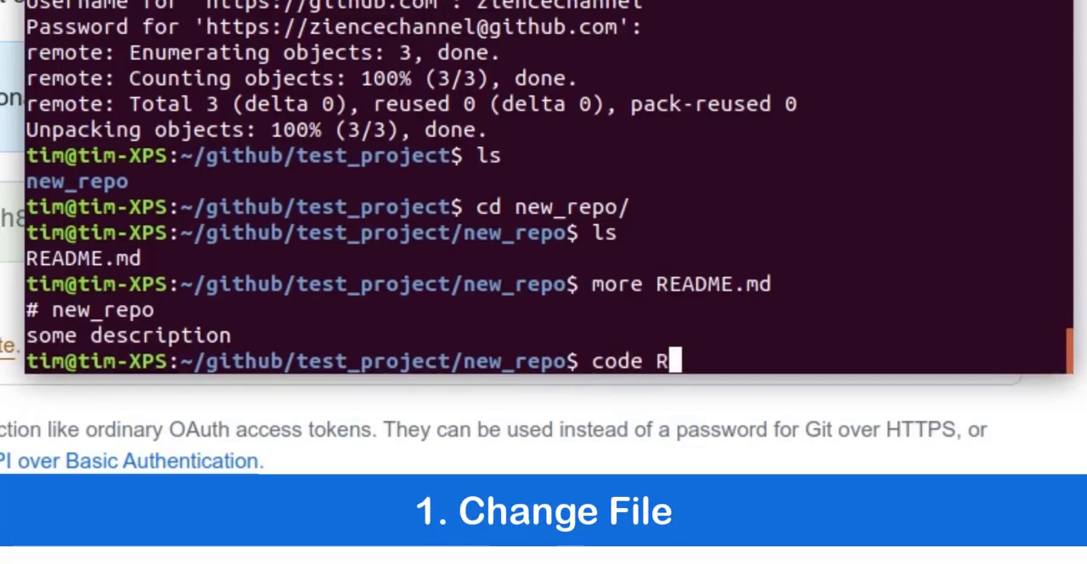
key("Return")
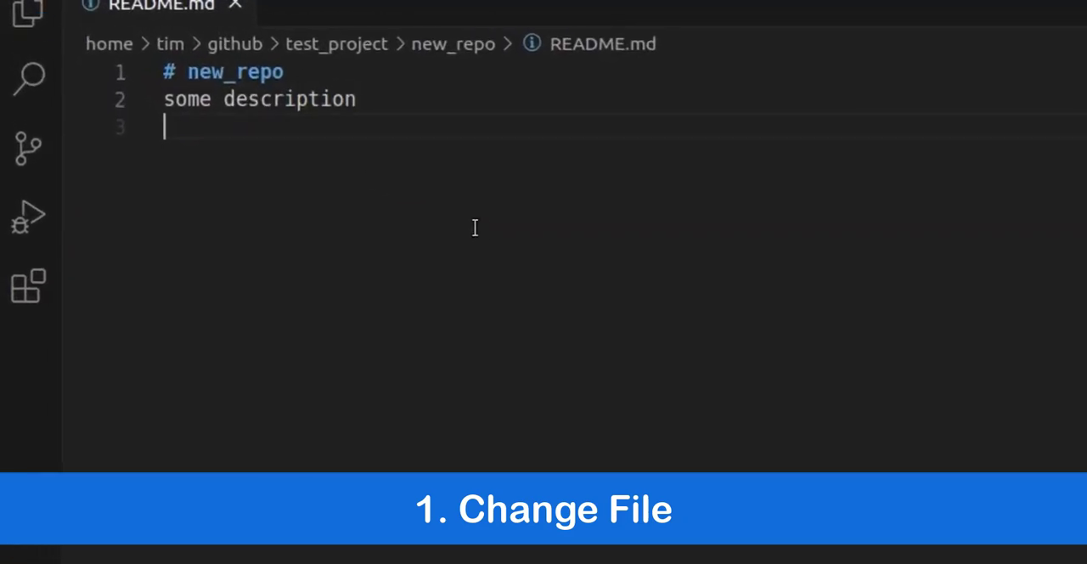
Step: Type 'new lines of code' as a new README.md line and save the file
type("new lines")
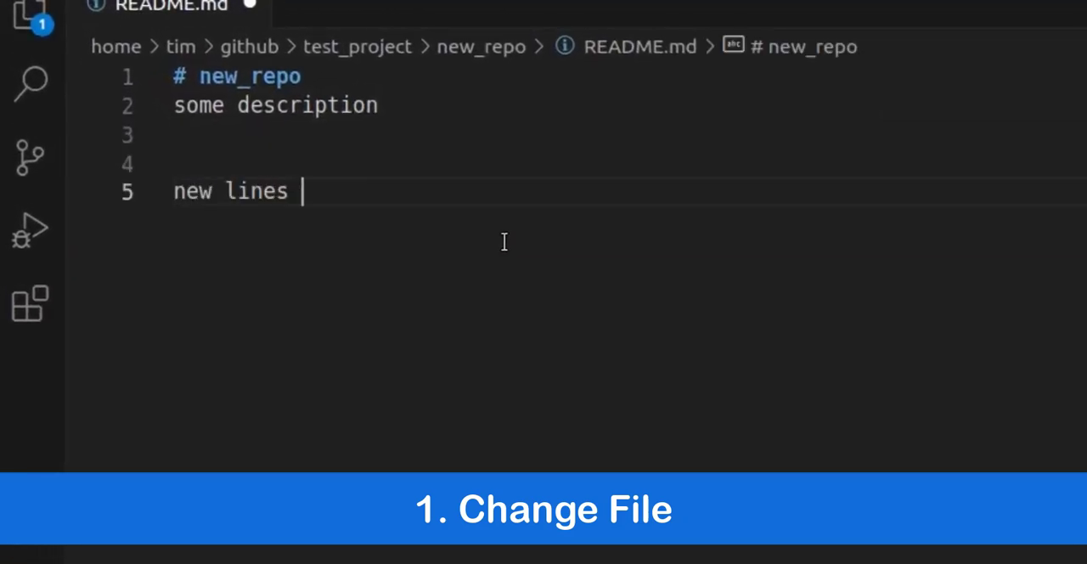
type("of code")
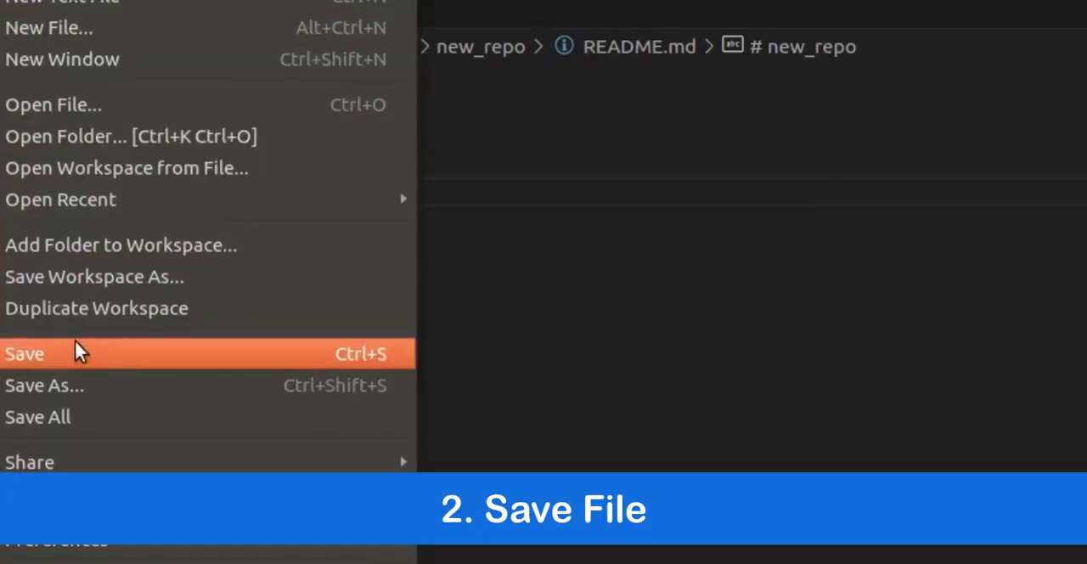
left_click(23, 354)
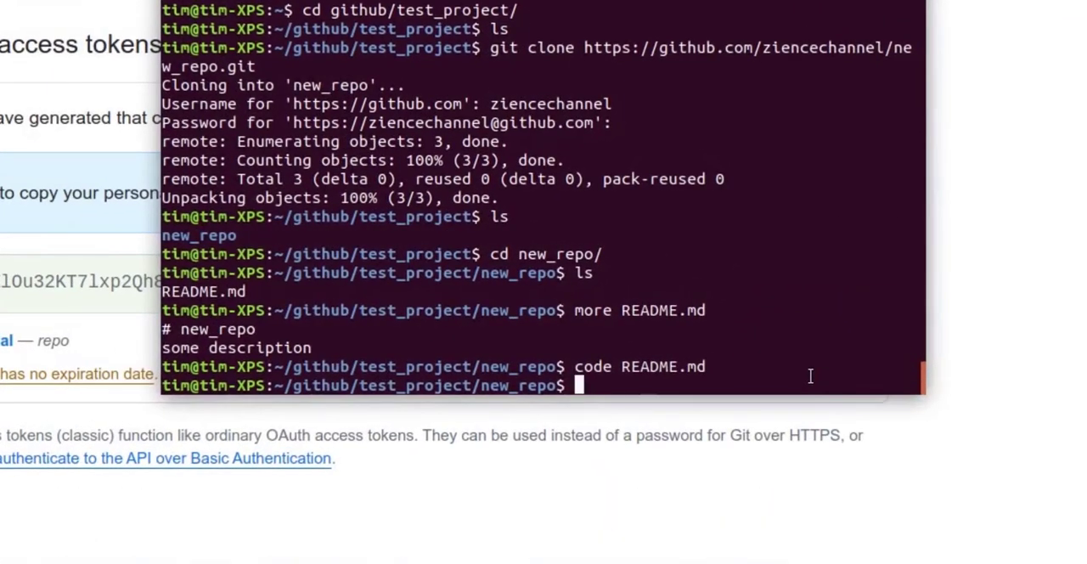
Step: Run git status, stage README.md with git add, and recheck the status
type("git status")
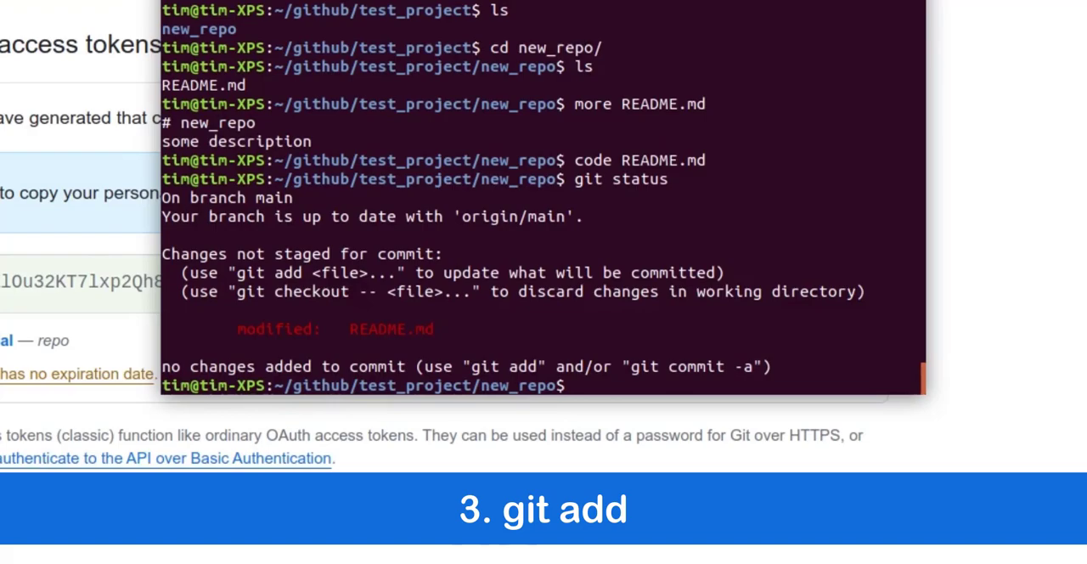
type("git add")
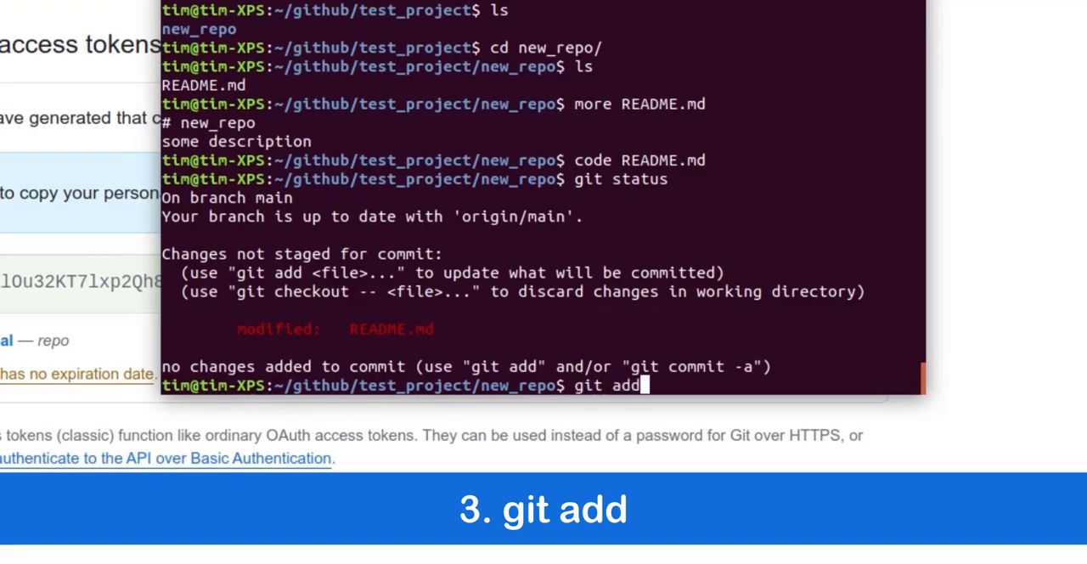
type(".")
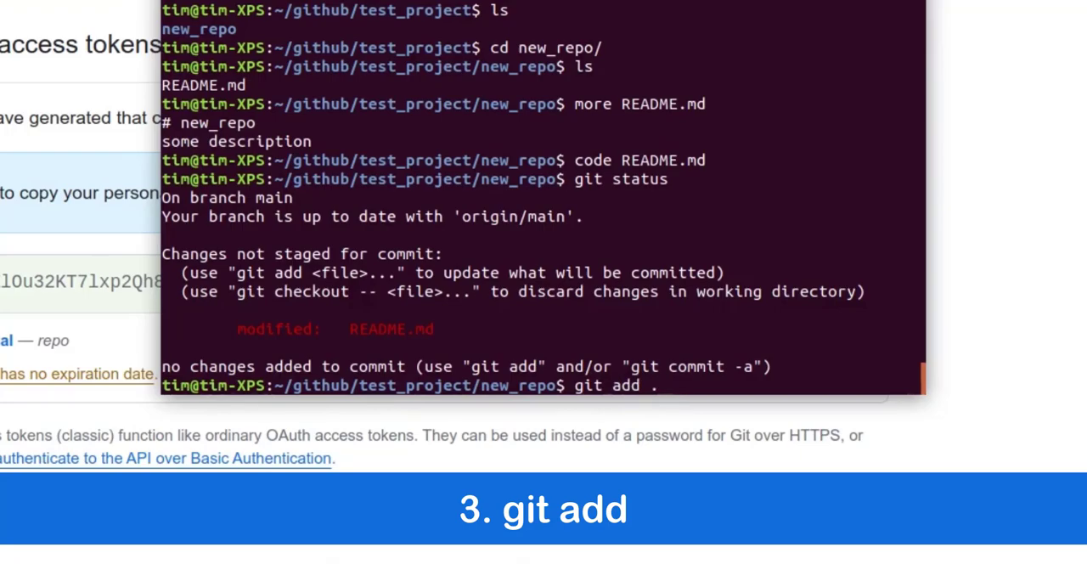
type("README.md")
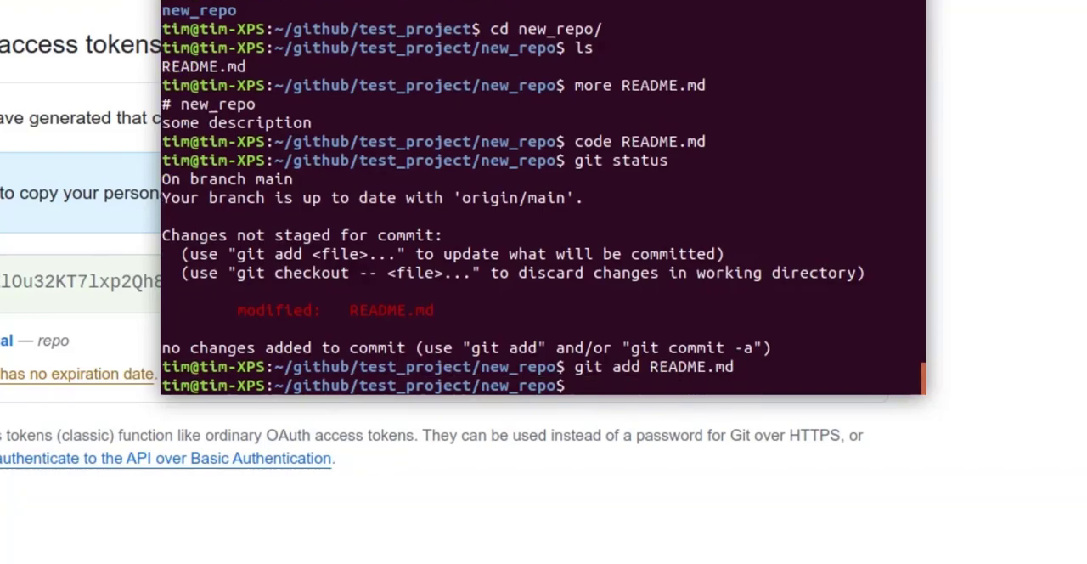
type("git status")
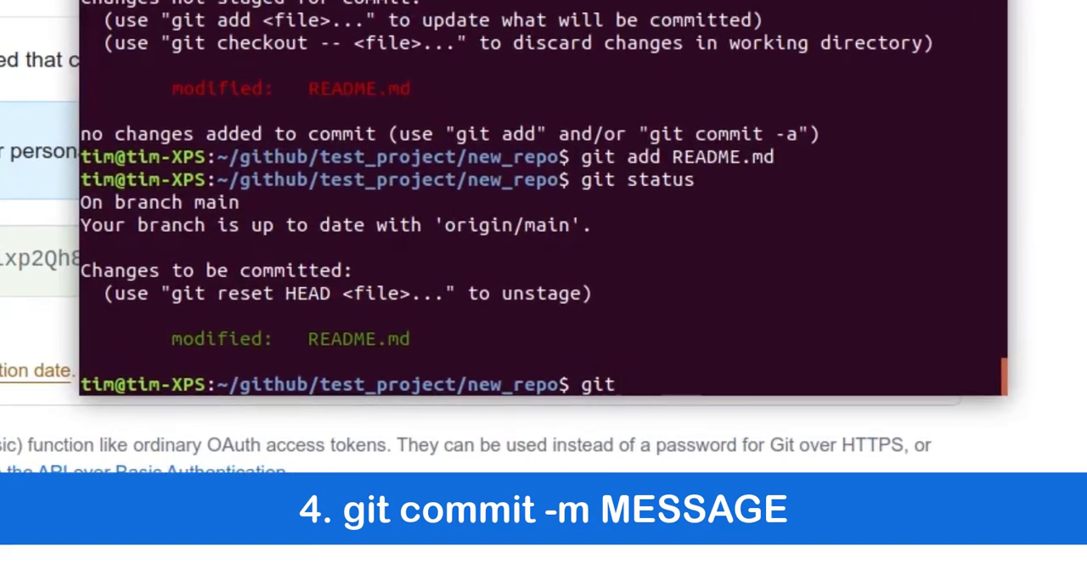
Step: Commit README.md with message 'first change o n local maachine'
type("commit")
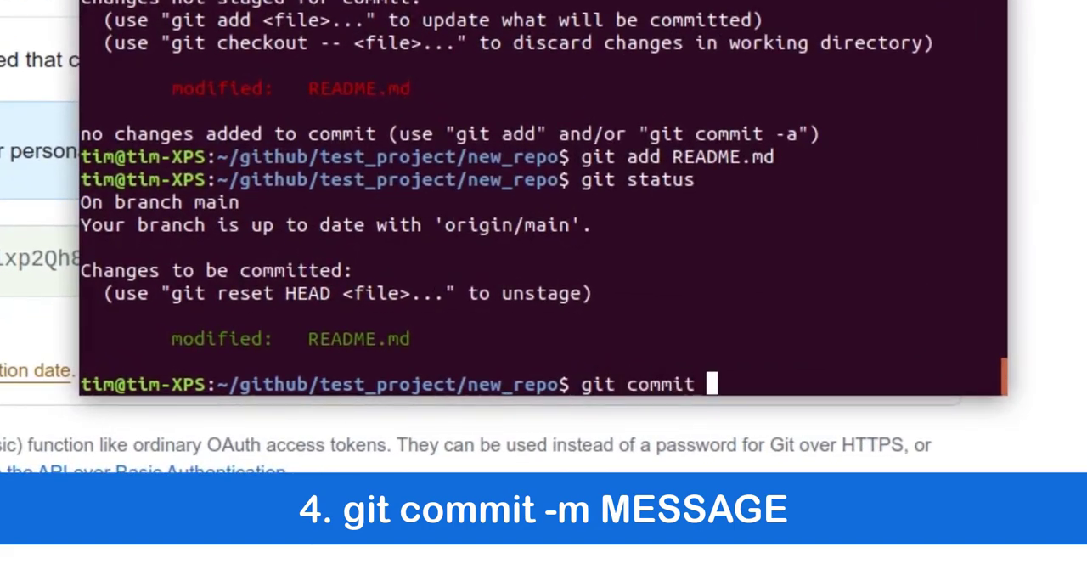
type("-m \"\"")
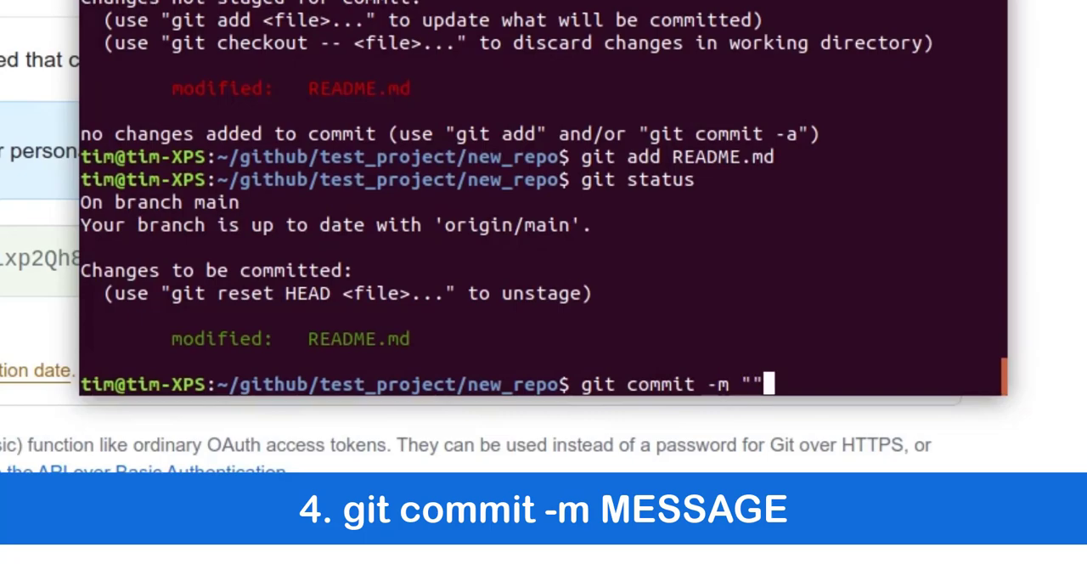
type("first")
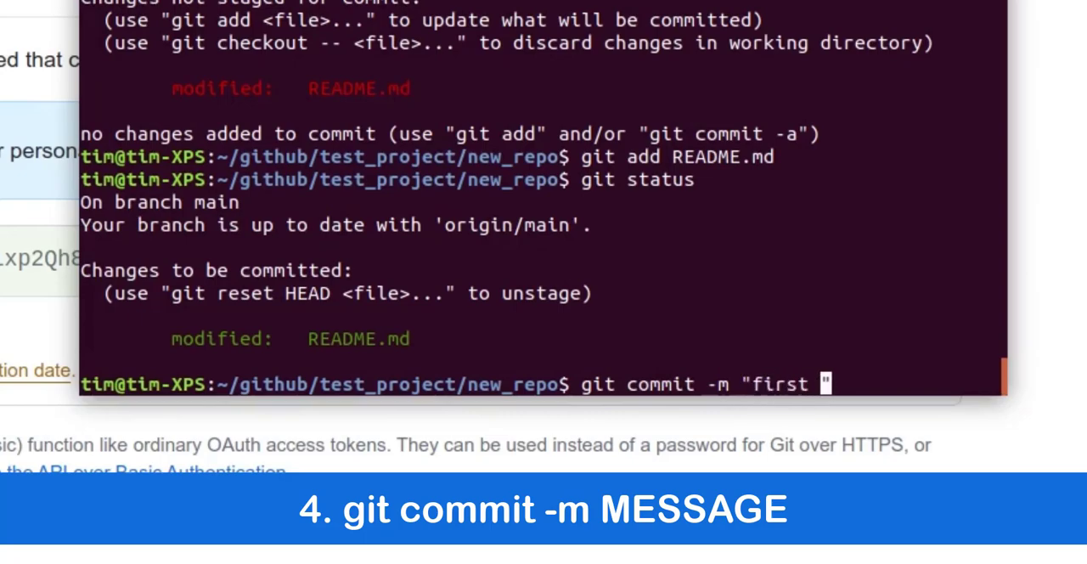
type("change o n local maachine")
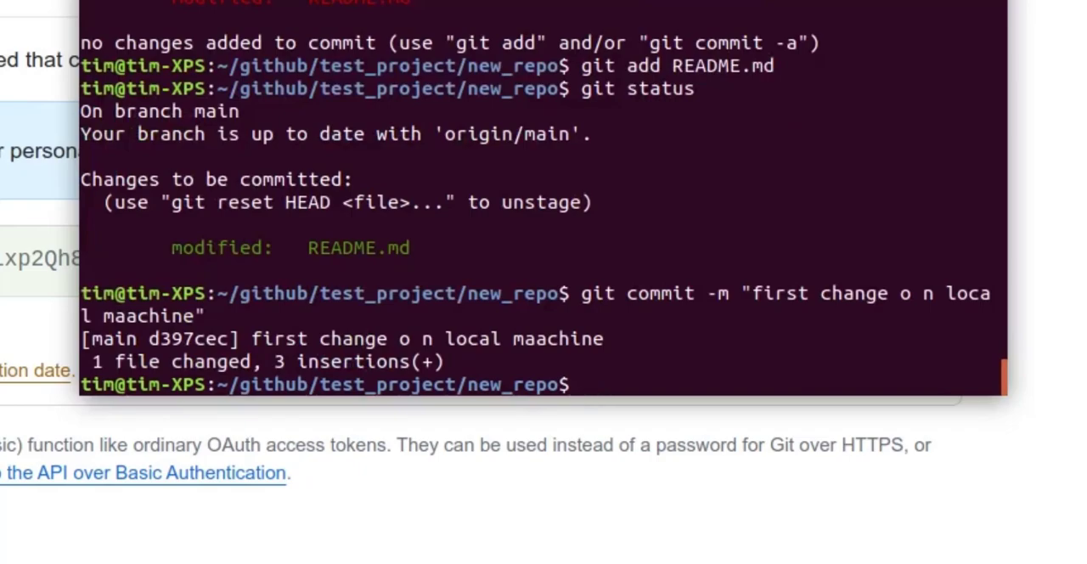
Step: Check git status, then git push, entering username ziencechannel
type("git status")
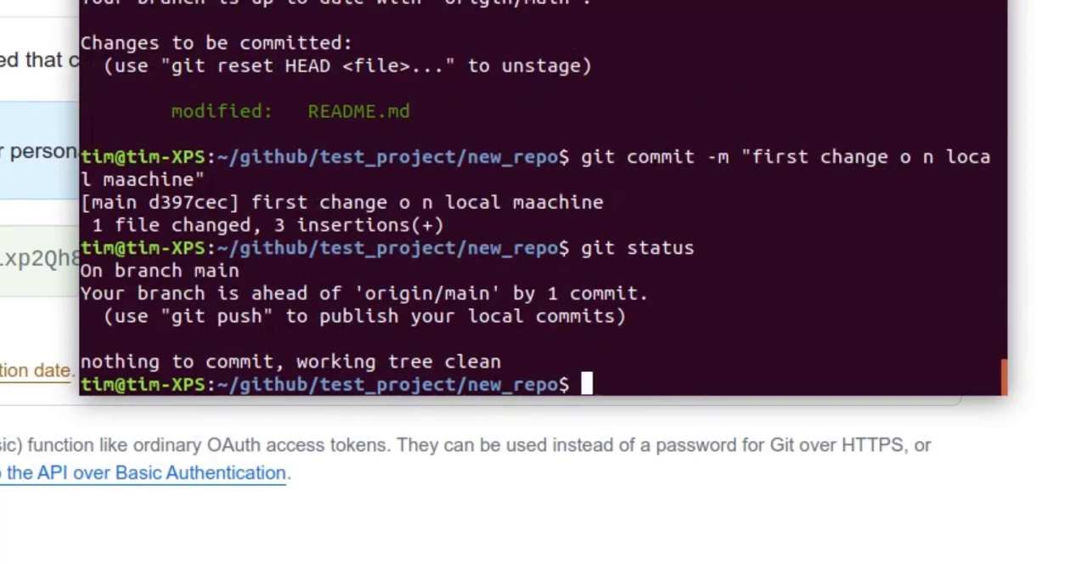
type("git push")
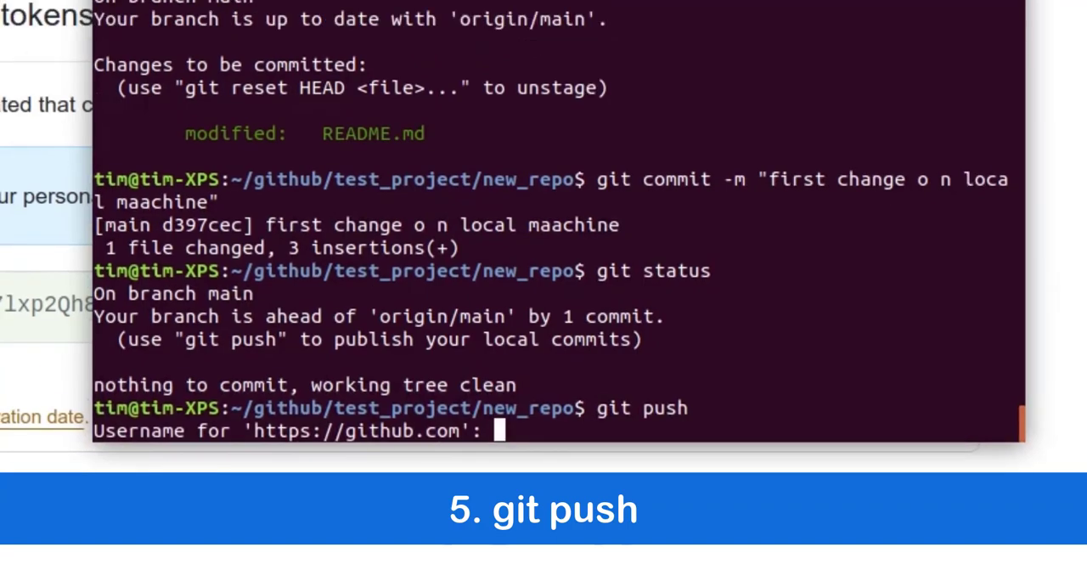
type("ziencechannel")
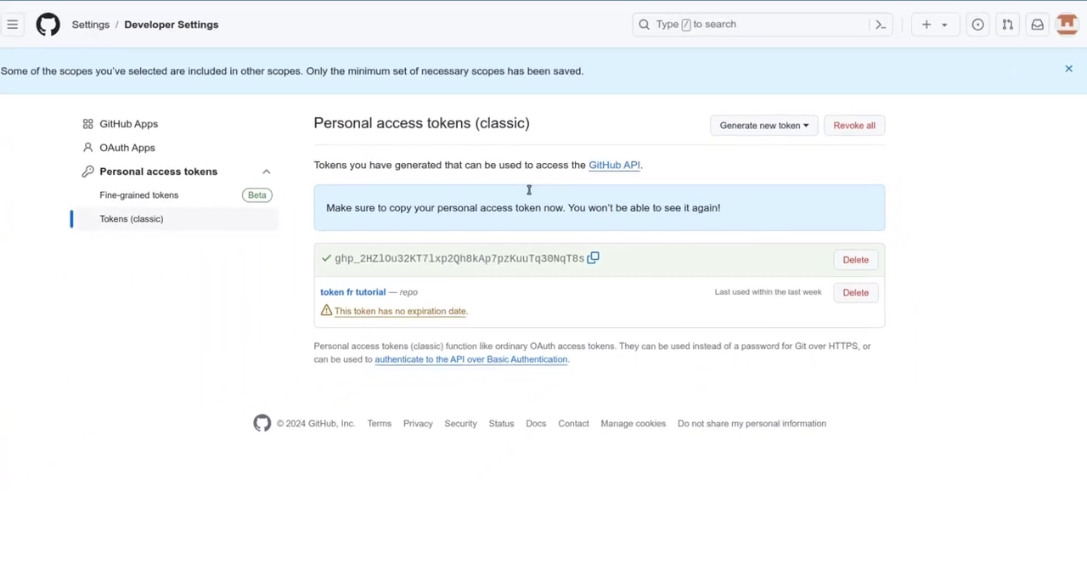
Step: Open new_repo from Your repositories, highlight the new README line, and view its 2 commits
left_click(1067, 23)
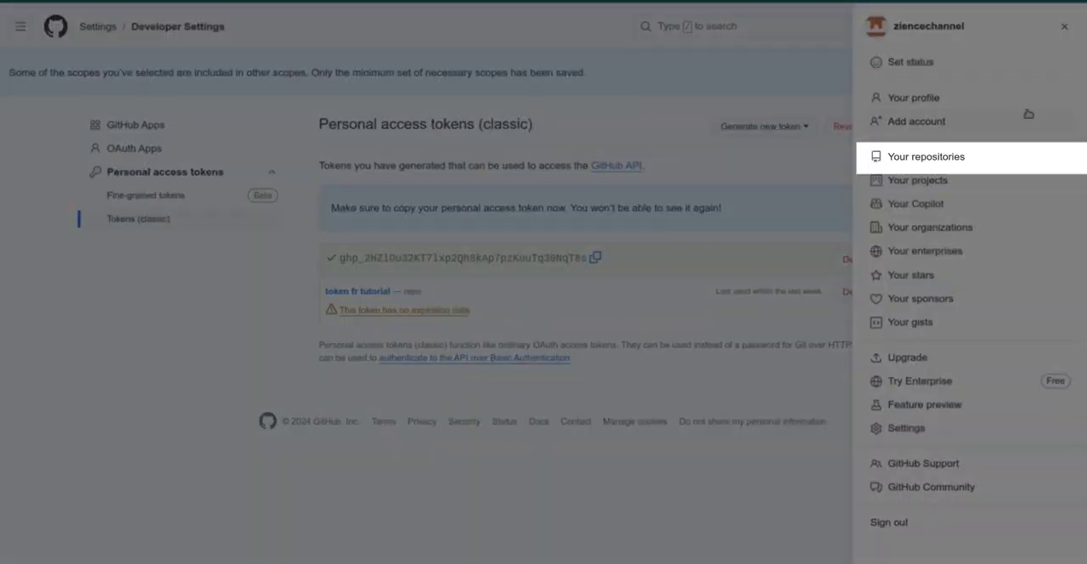
left_click(925, 156)
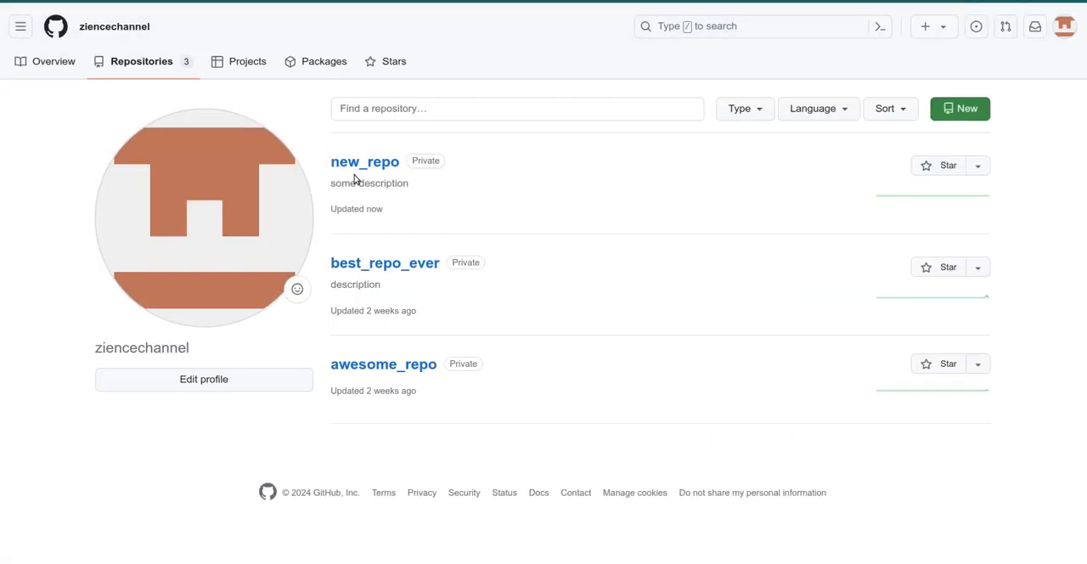
mouse_move(364, 161)
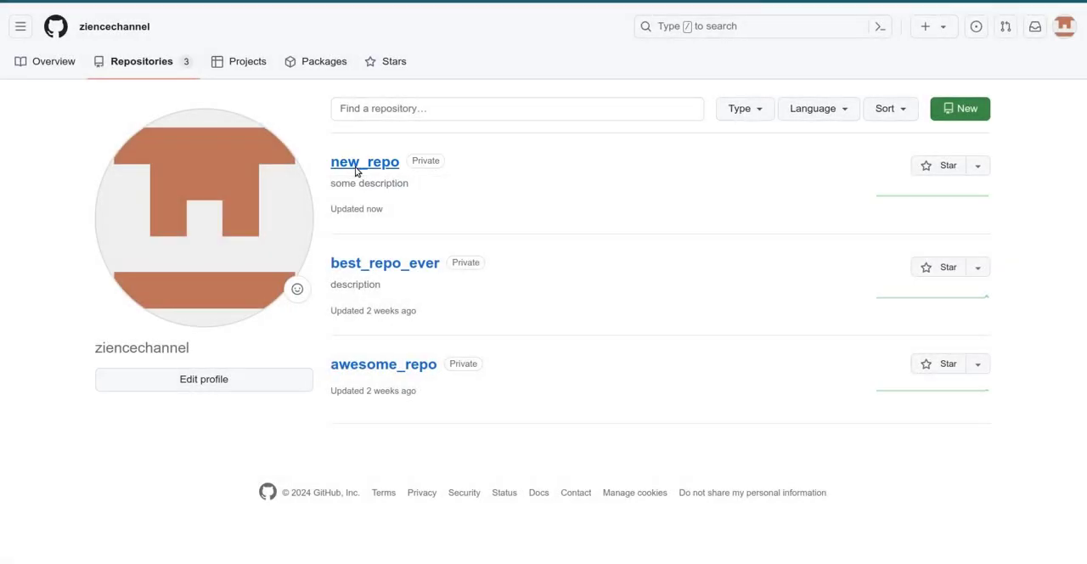
left_click(364, 161)
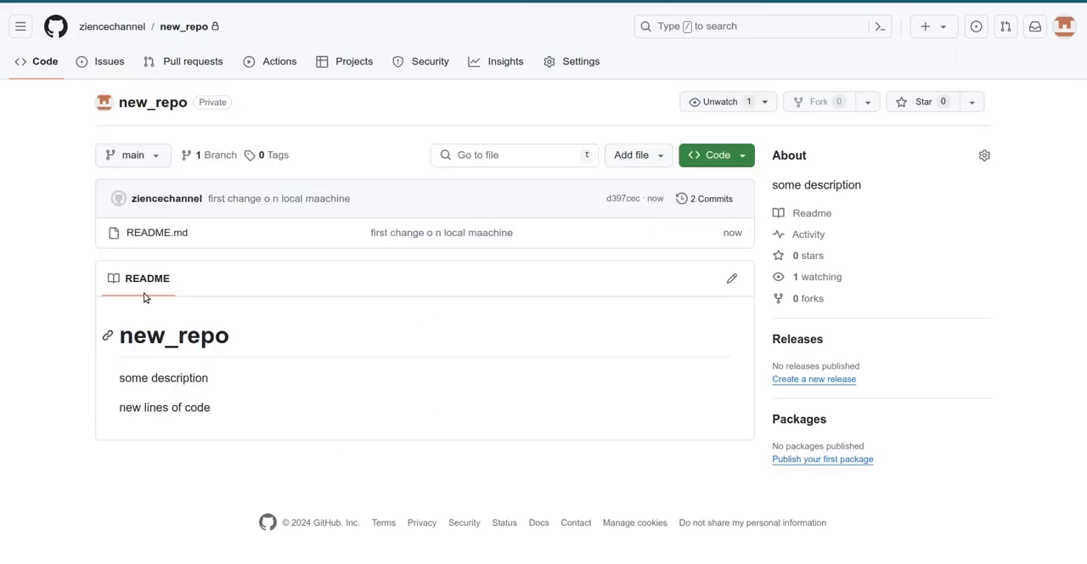
triple_click(164, 406)
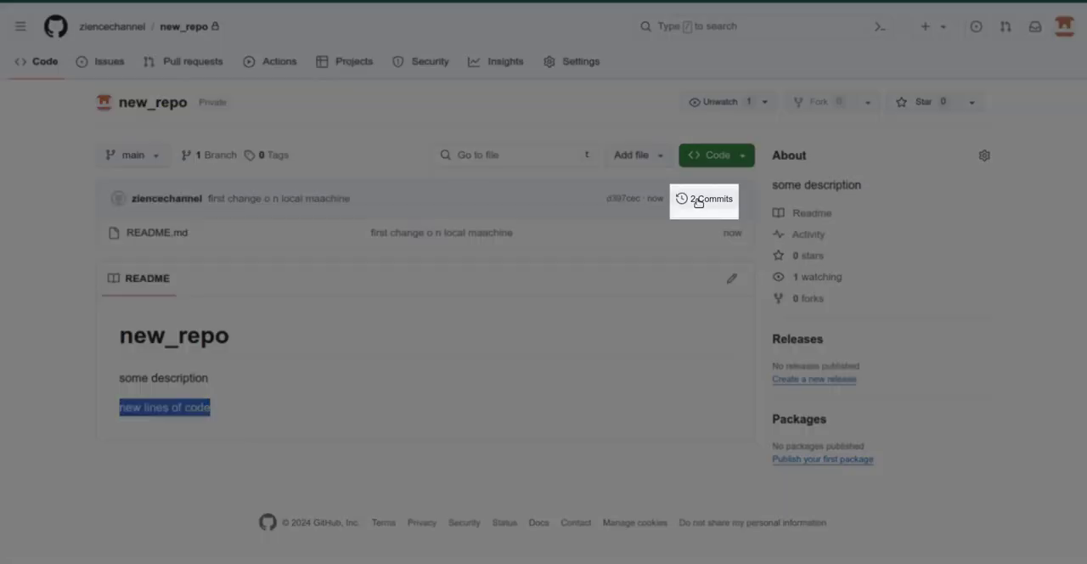
left_click(704, 198)
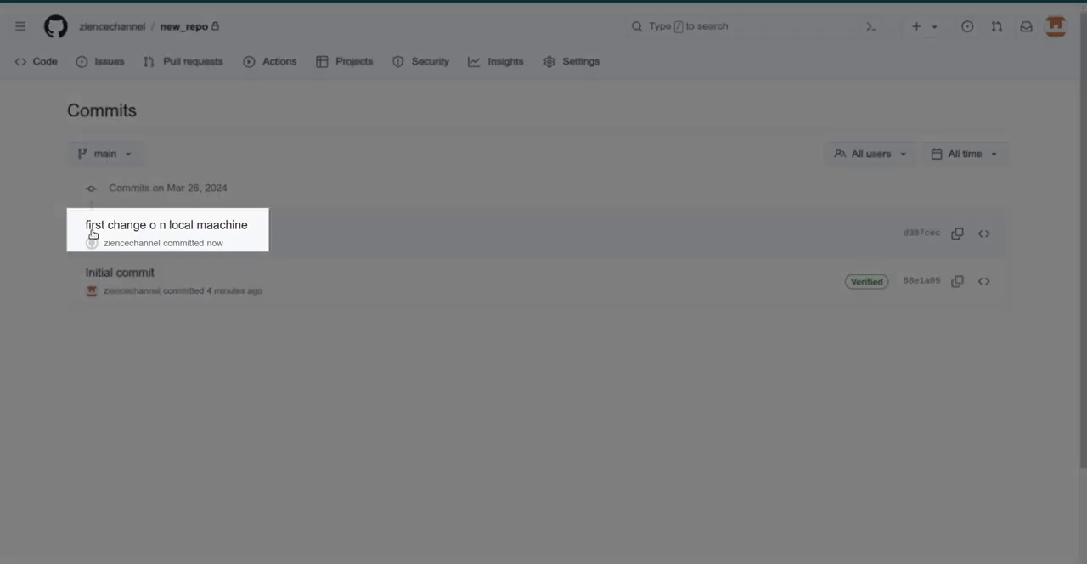